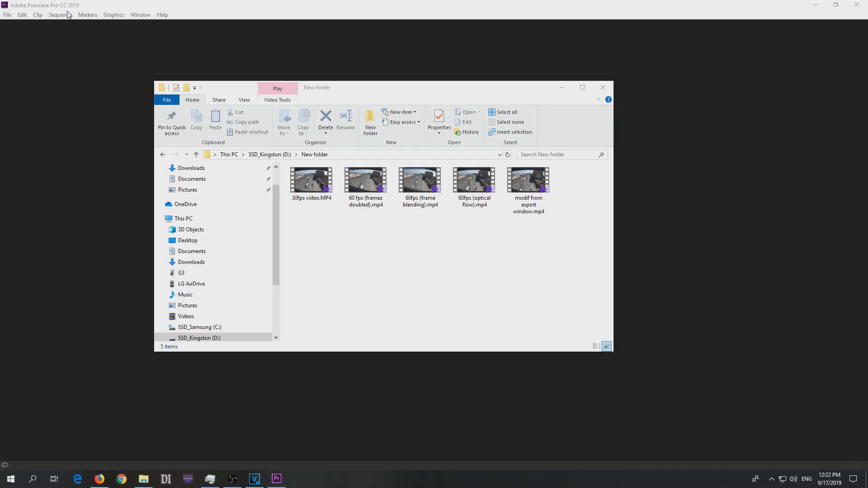
Create a new Premiere Pro project with default settings, overwriting the existing Untitled project.
left_click(311, 180)
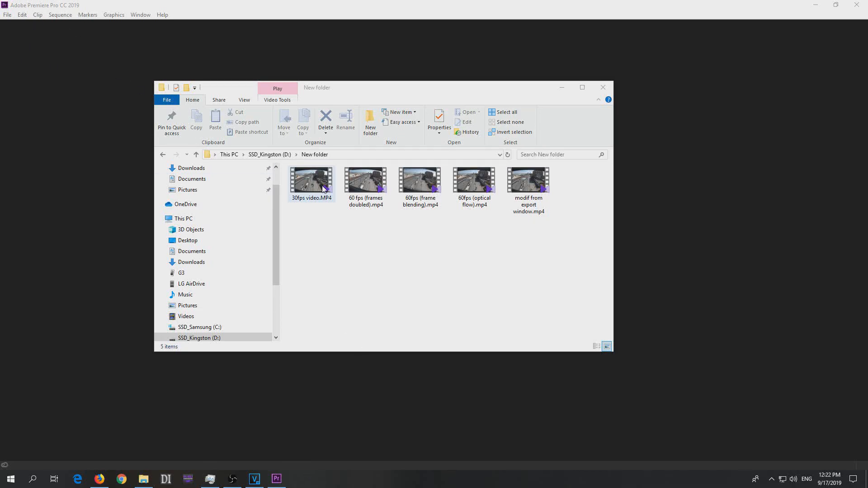
mouse_move(314, 205)
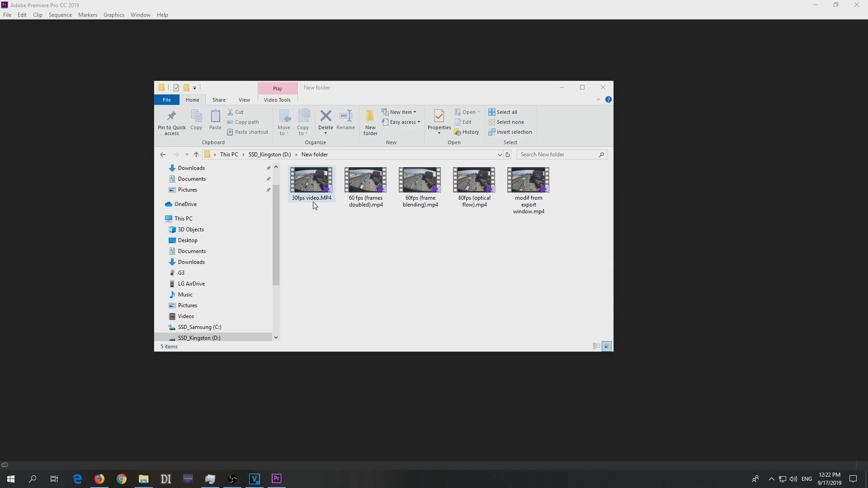
left_click(364, 269)
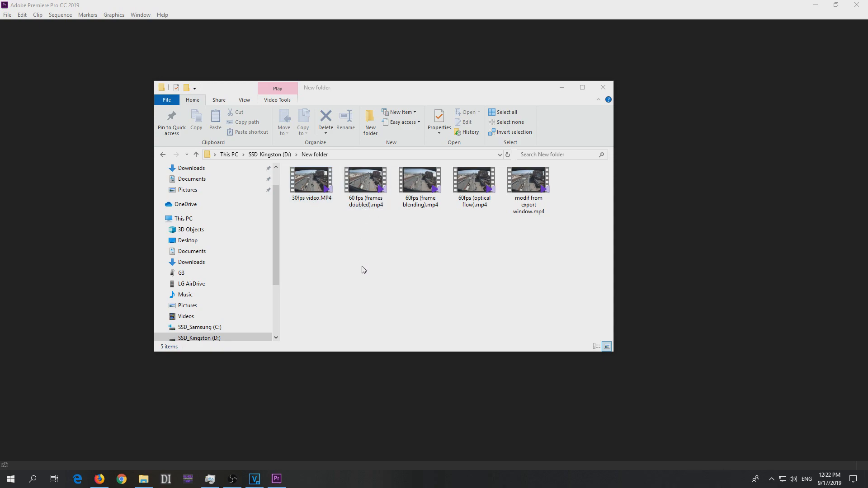
left_click(7, 14)
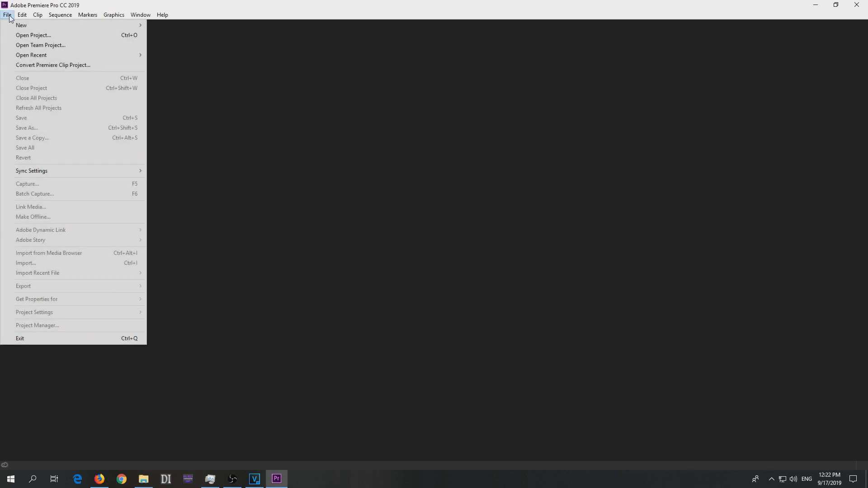
mouse_move(21, 25)
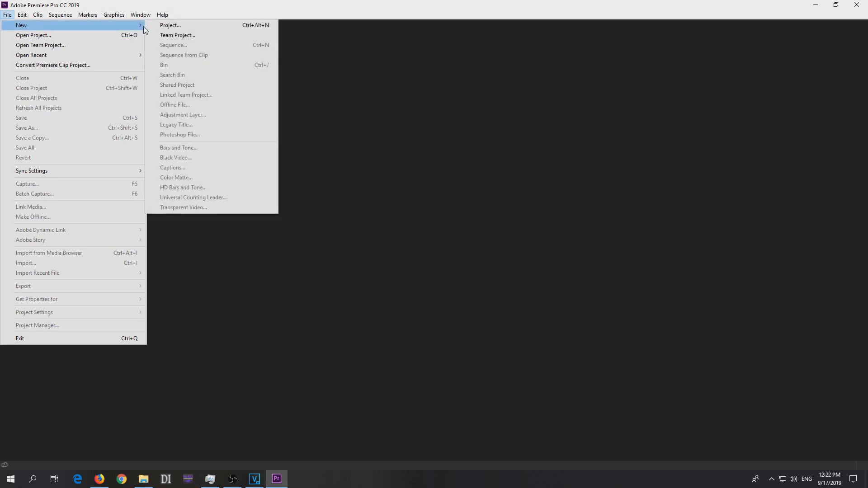
left_click(171, 25)
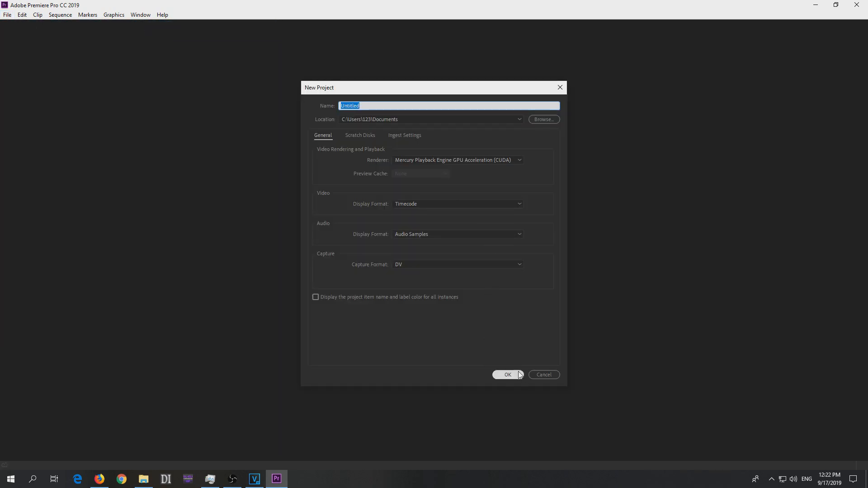
left_click(508, 374)
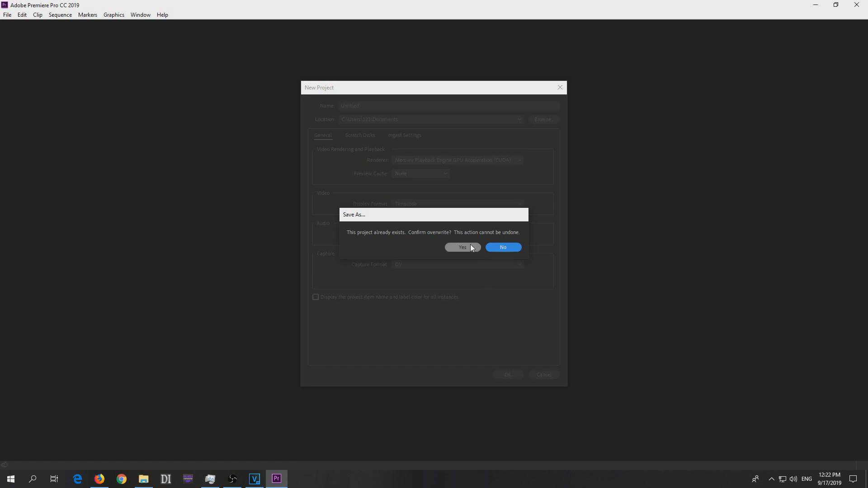
left_click(462, 247)
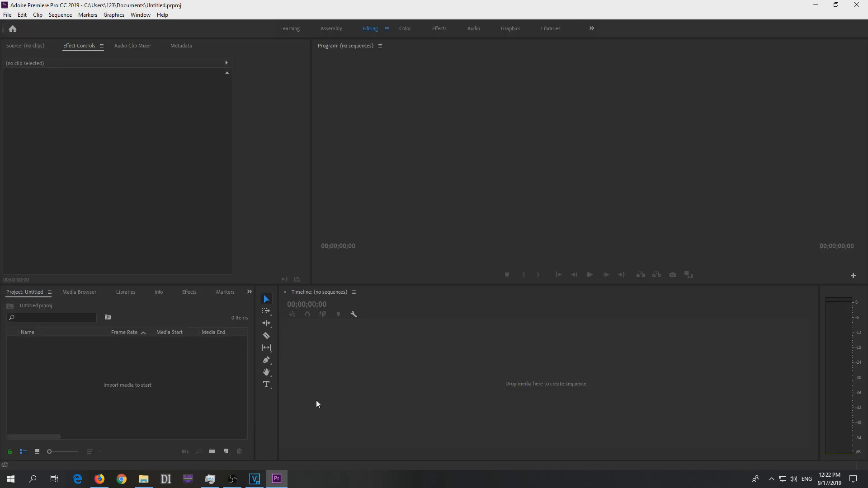
Drag '30fps video.MP4' from the test video folder onto the Timeline to build its sequence.
left_click(142, 479)
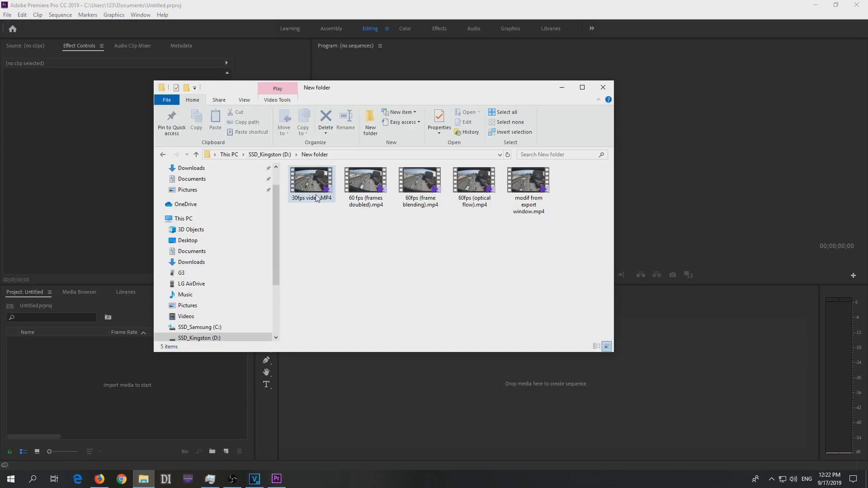
left_click_drag(311, 183, 379, 373)
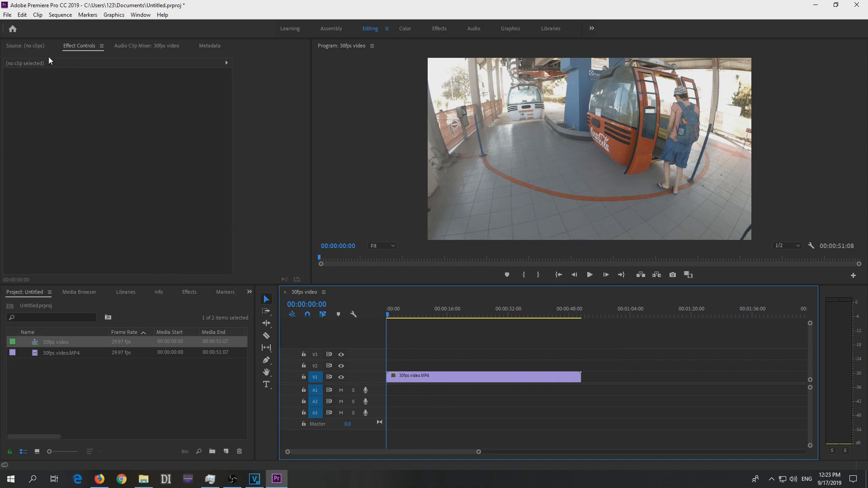
left_click(60, 15)
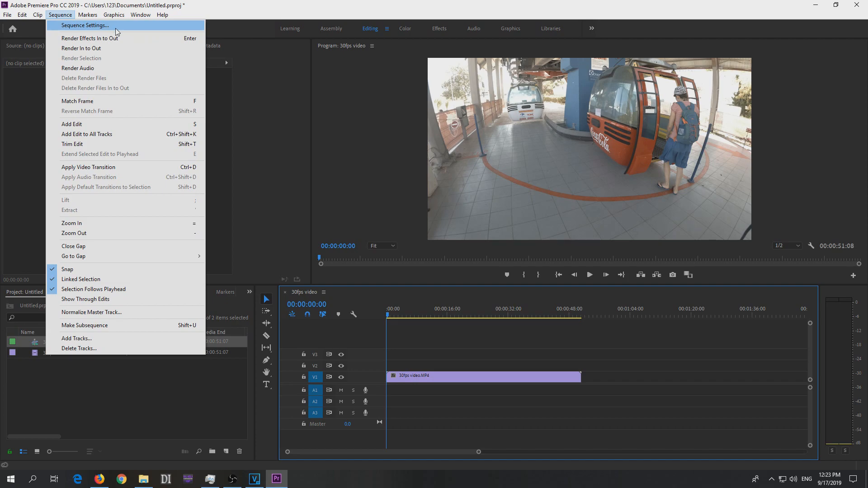
Set the sequence to Custom editing mode with a 60.00 frames/second timebase, accepting preview deletion.
left_click(86, 26)
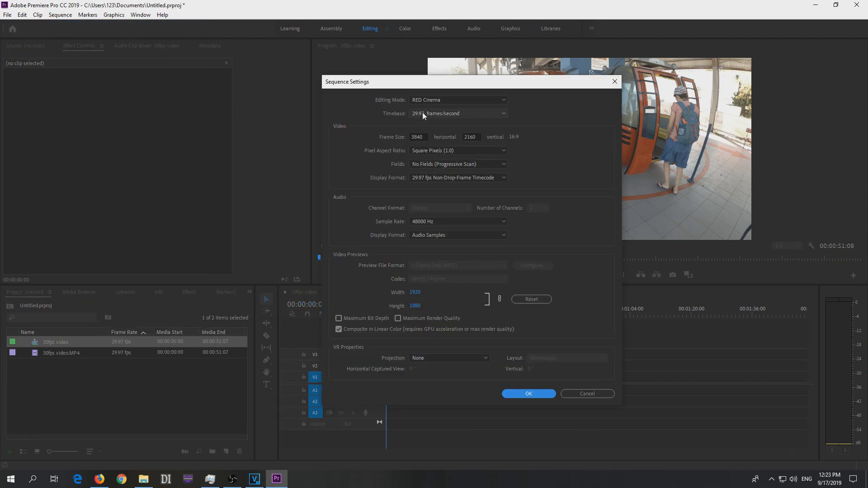
left_click(459, 100)
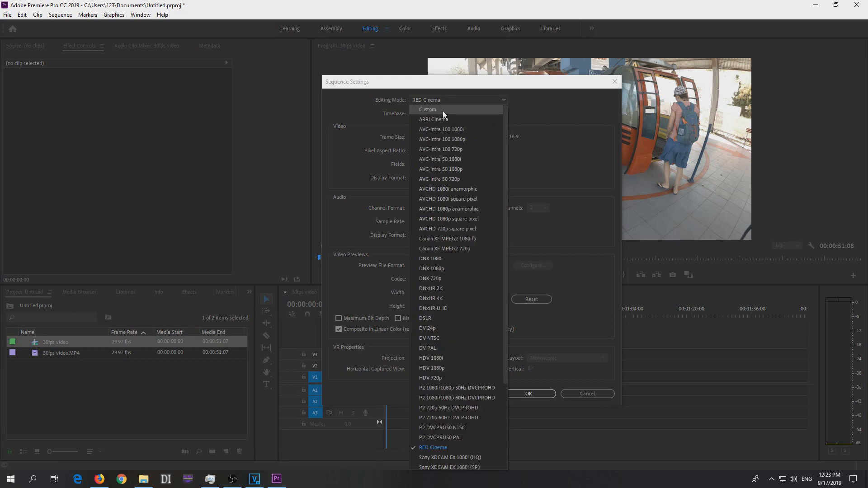
left_click(428, 109)
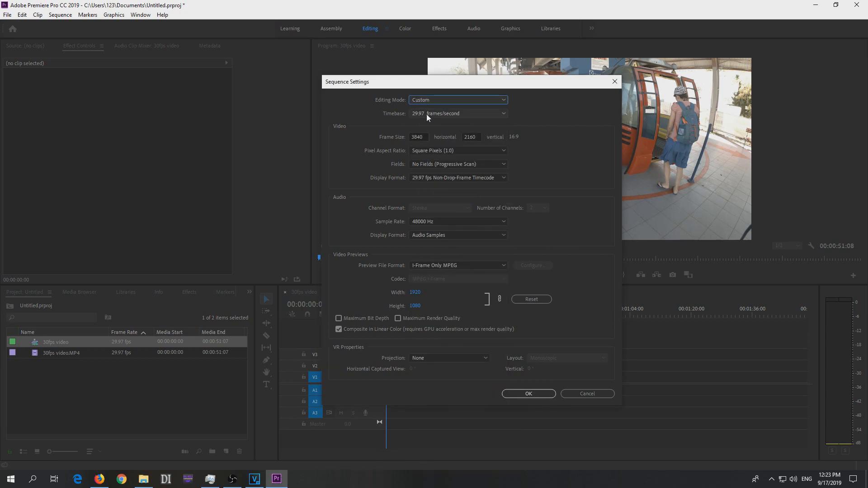
left_click(459, 113)
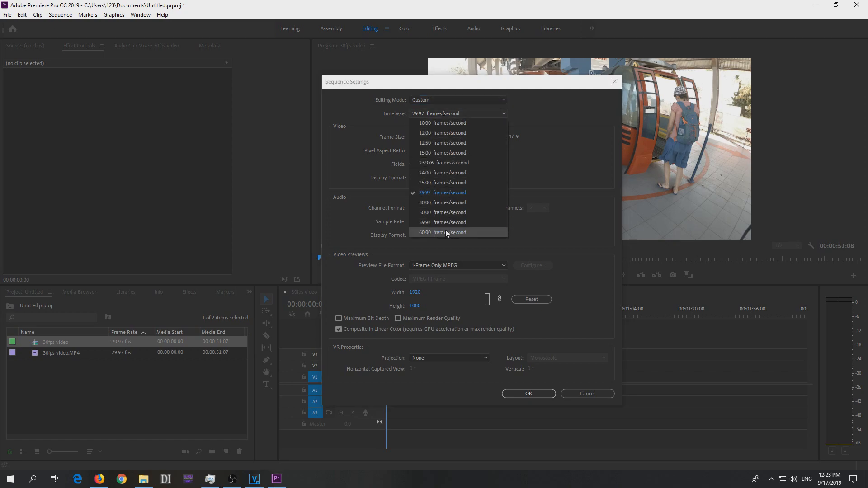
left_click(442, 232)
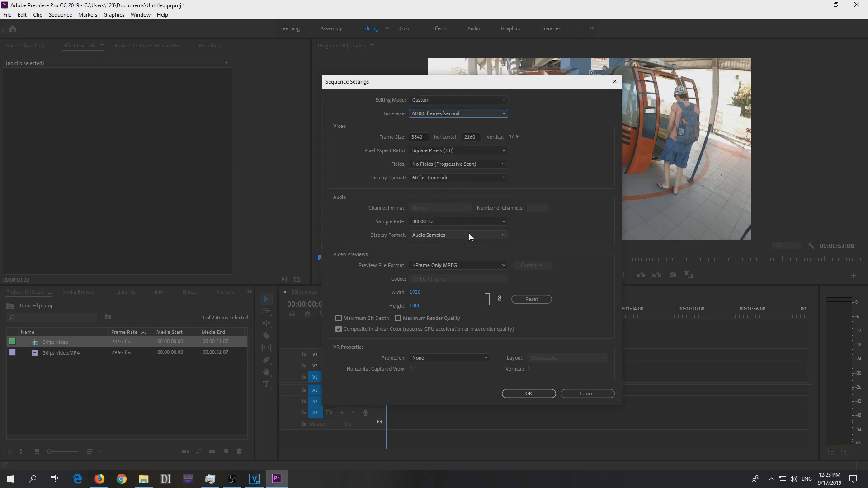
left_click(528, 394)
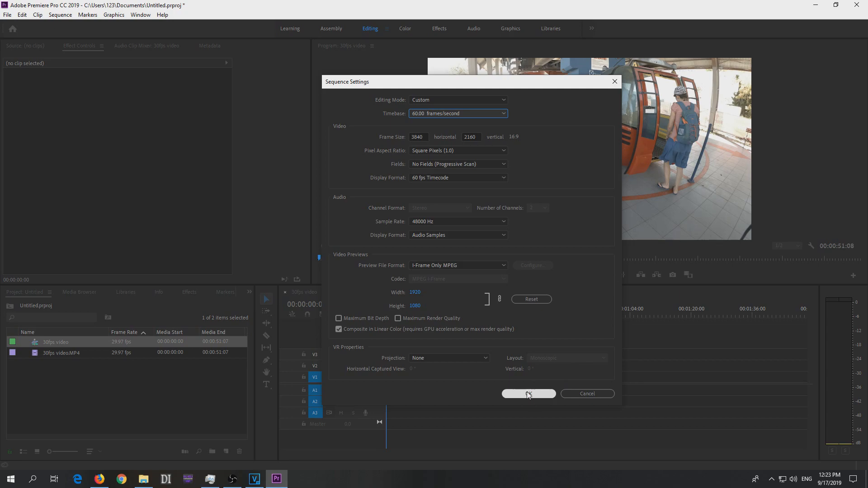
left_click(529, 394)
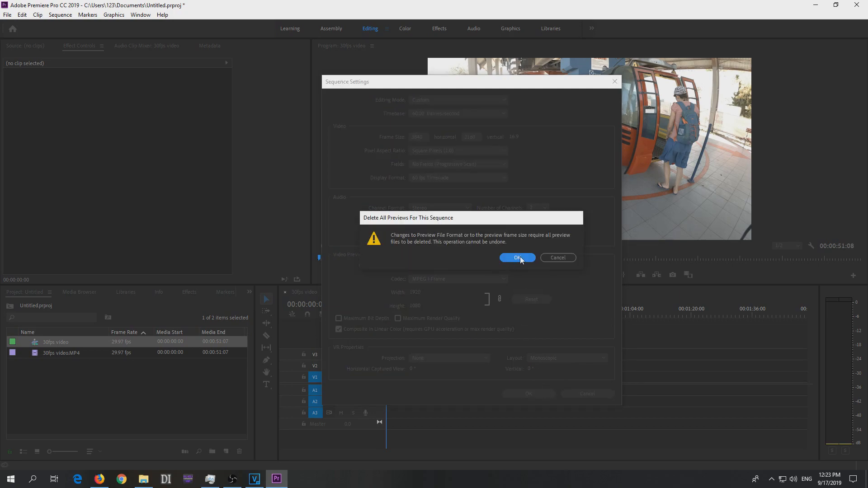
left_click(518, 258)
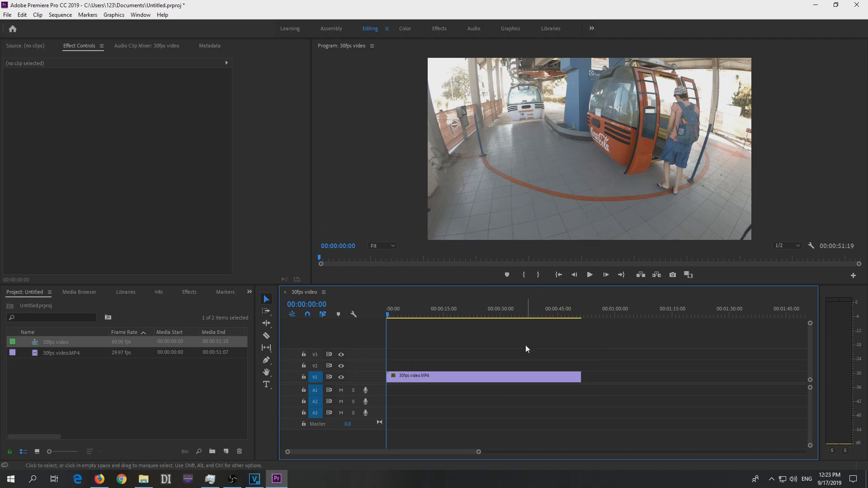
Bring up the 30fps clip's context menu on the timeline to reach Time Interpolation.
right_click(473, 376)
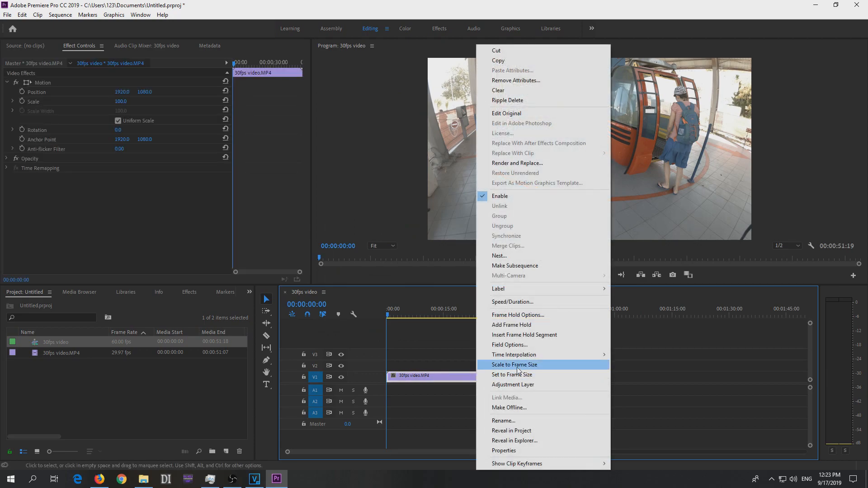
mouse_move(529, 355)
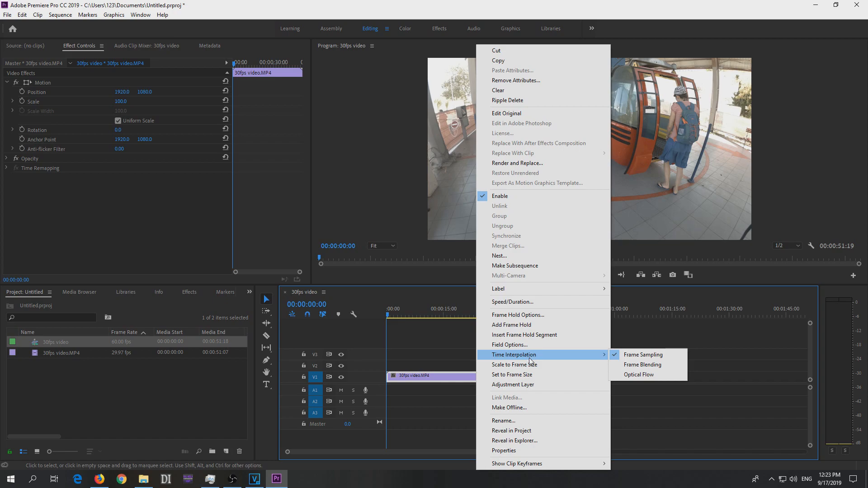
mouse_move(643, 365)
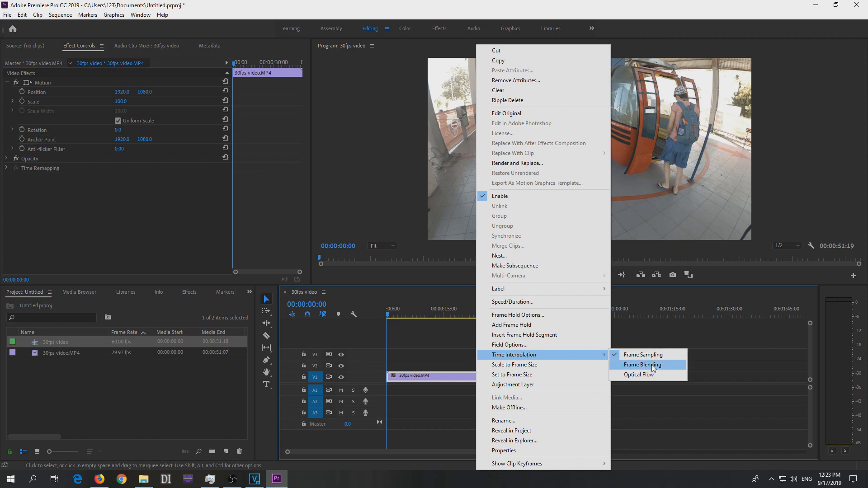
mouse_move(636, 378)
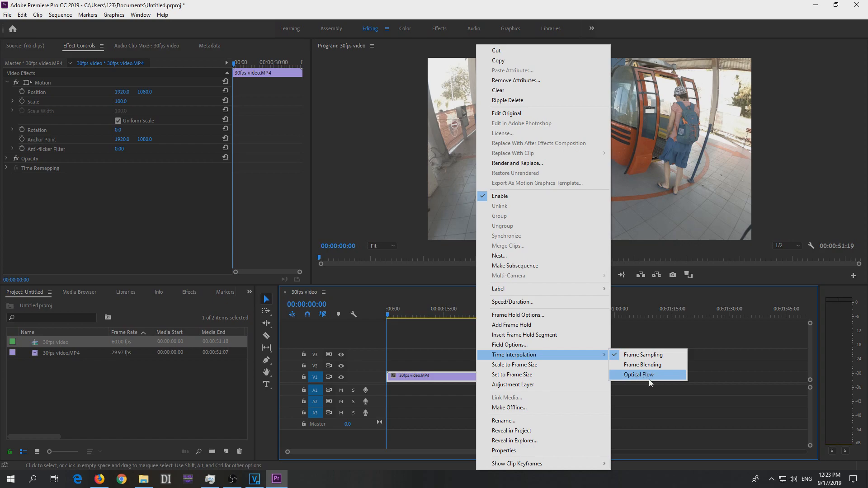
mouse_move(649, 365)
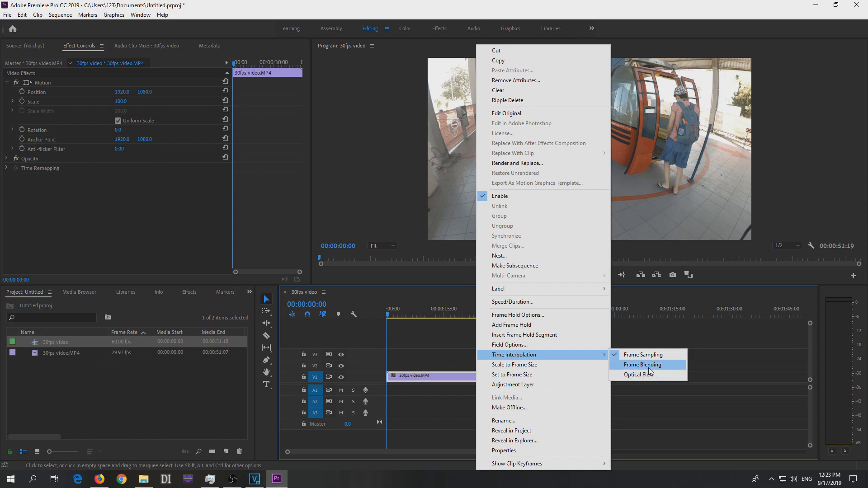
mouse_move(652, 375)
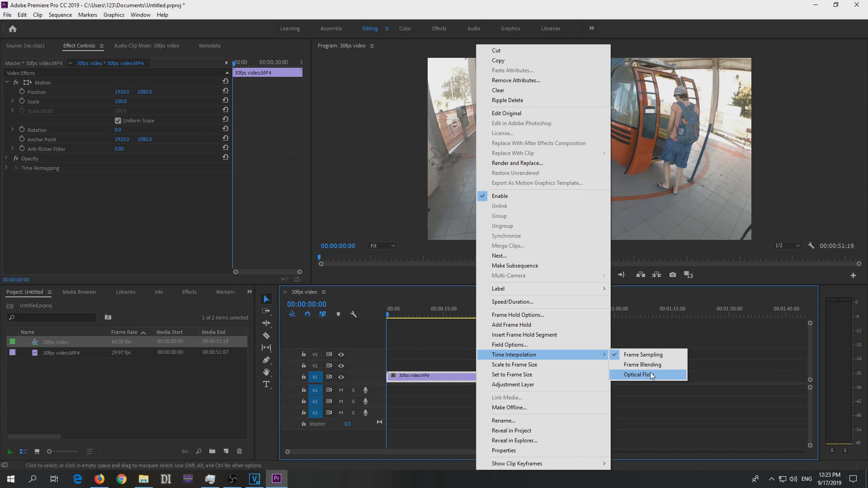
mouse_move(652, 368)
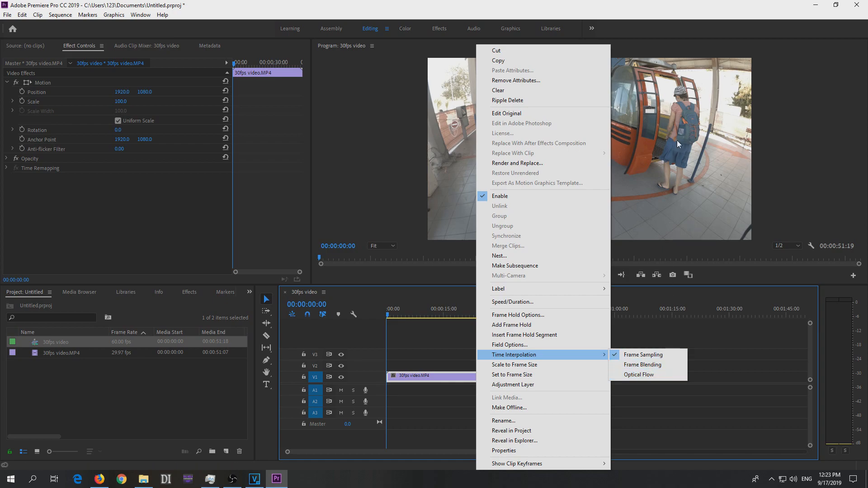
mouse_move(656, 365)
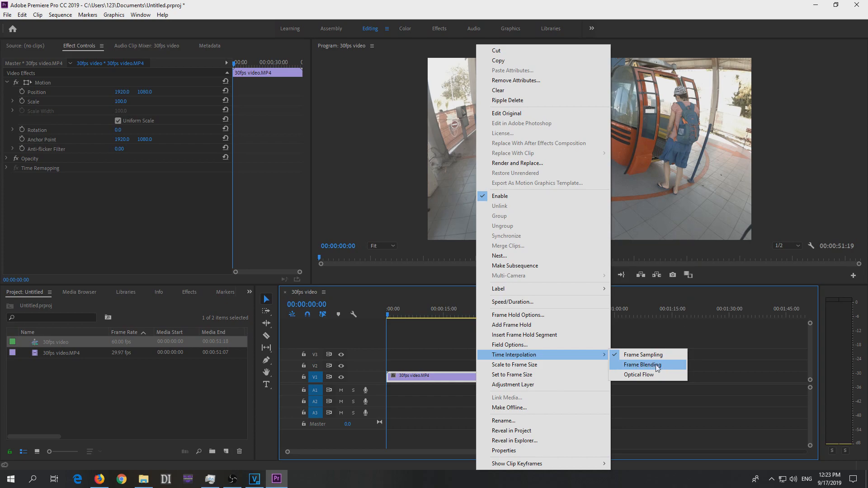
mouse_move(645, 375)
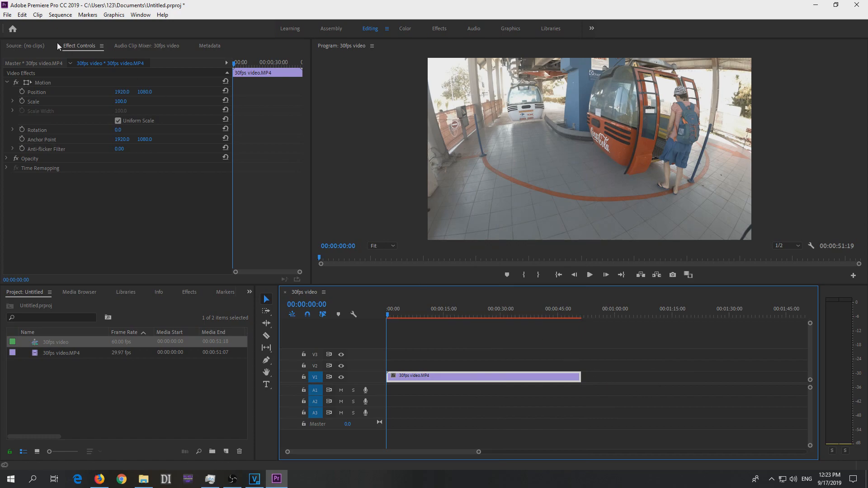
left_click(6, 17)
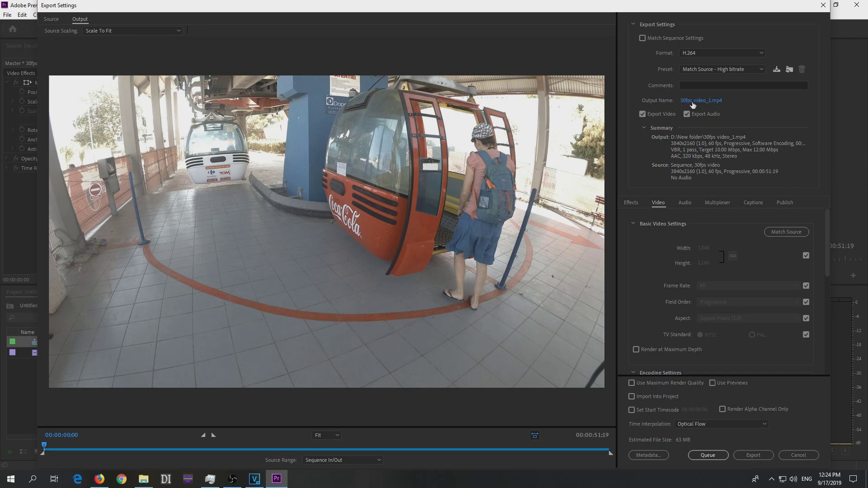
mouse_move(689, 219)
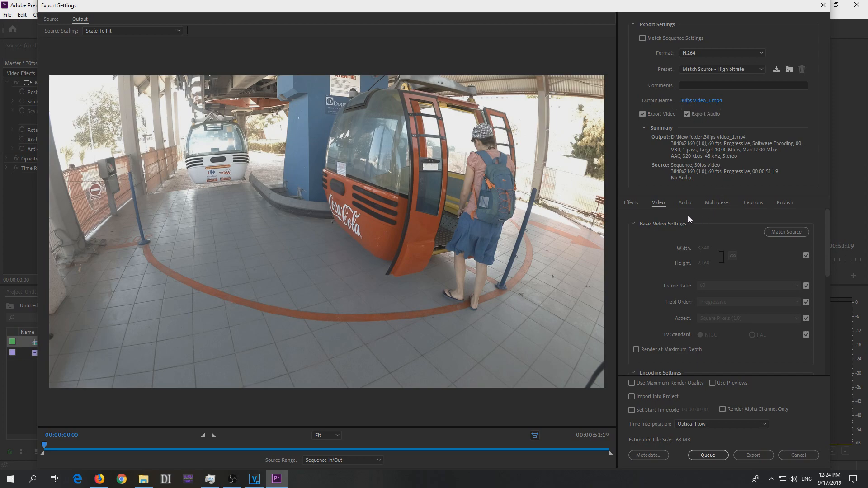
mouse_move(790, 288)
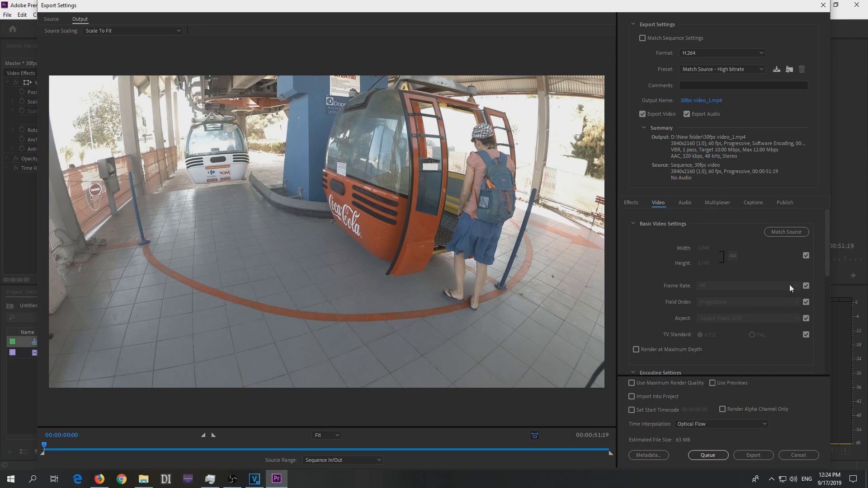
mouse_move(781, 292)
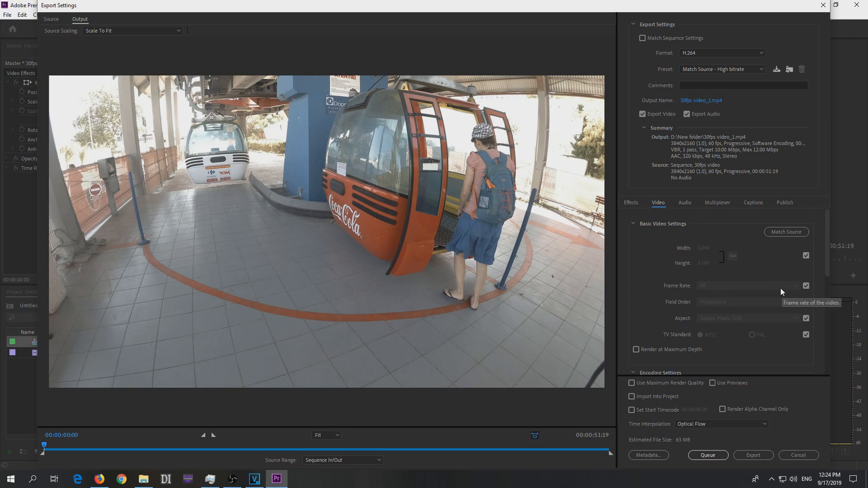
mouse_move(807, 286)
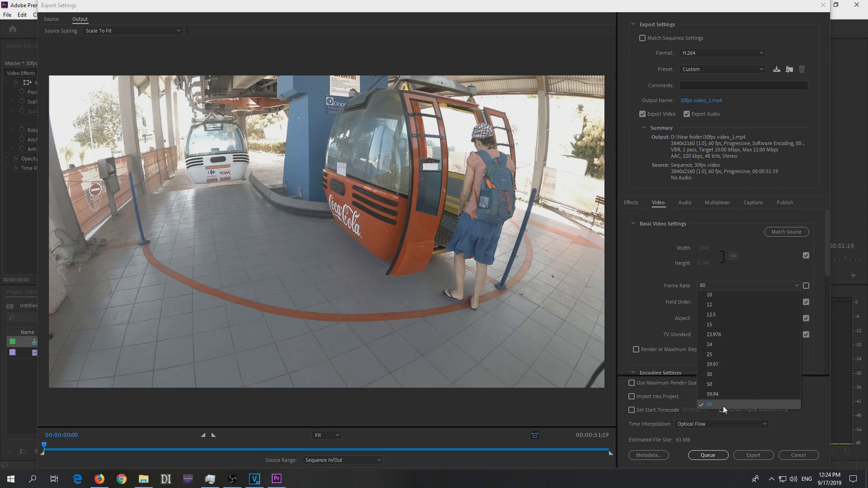
left_click(709, 404)
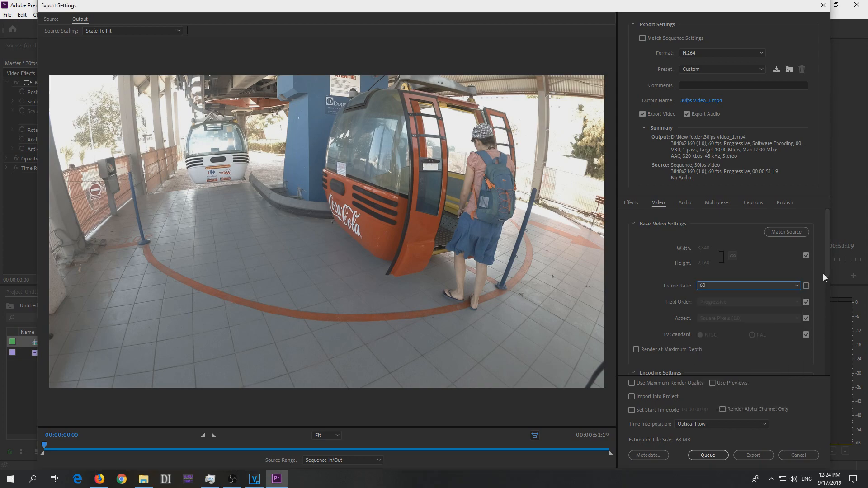
scroll("down", 3)
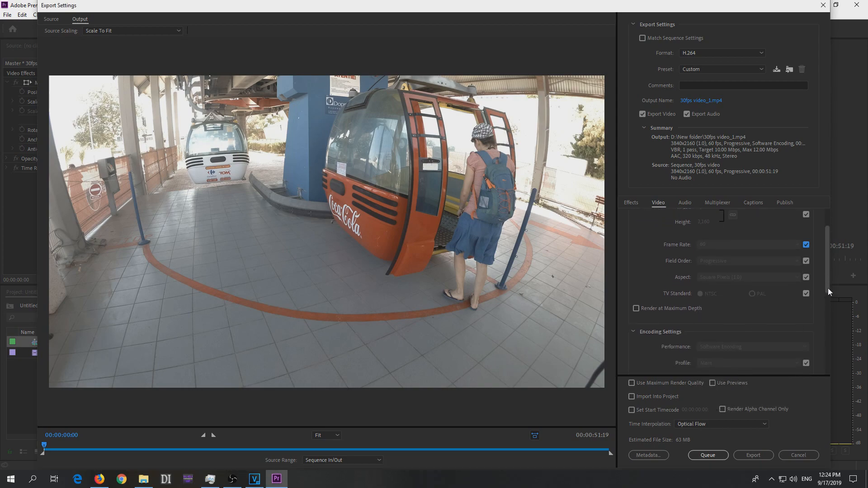
scroll("down", 3)
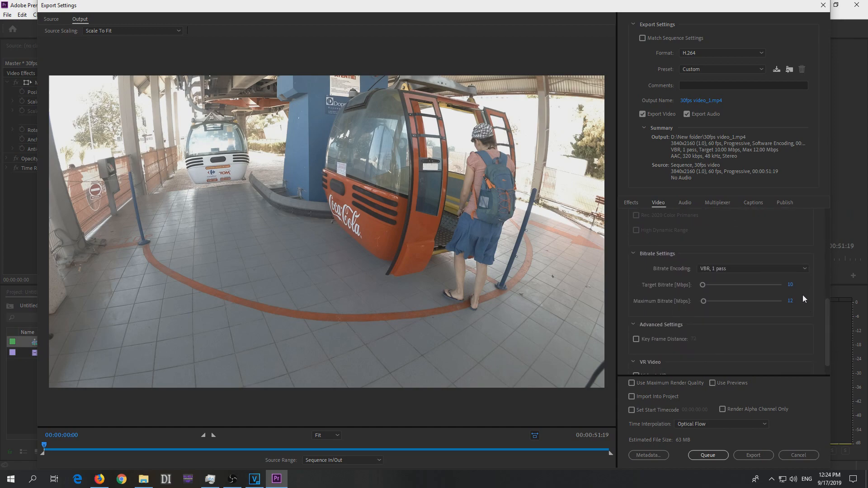
scroll("down", 3)
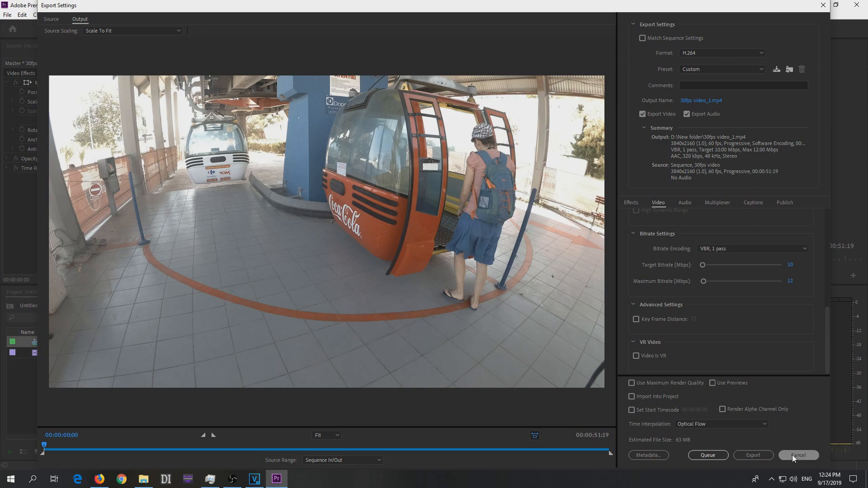
left_click(798, 455)
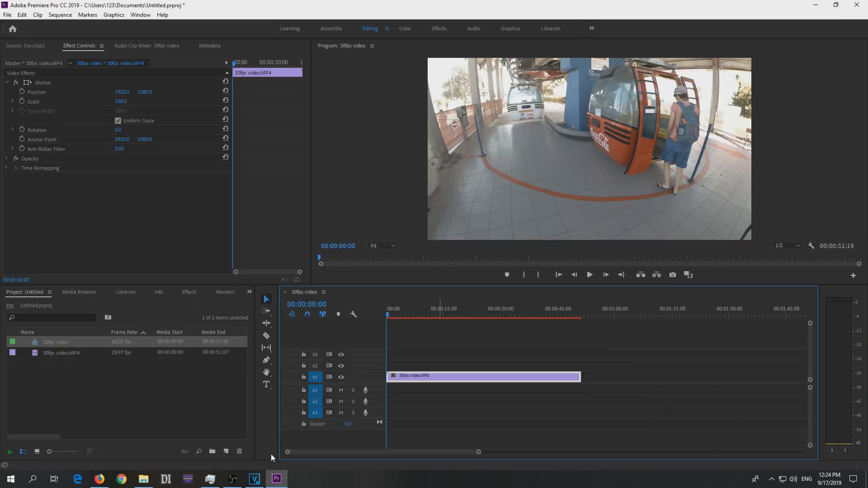
Check '60 fps (frames doubled).mp4' properties in D:\New folder: 59.94 fps, 1920x1080.
left_click(144, 478)
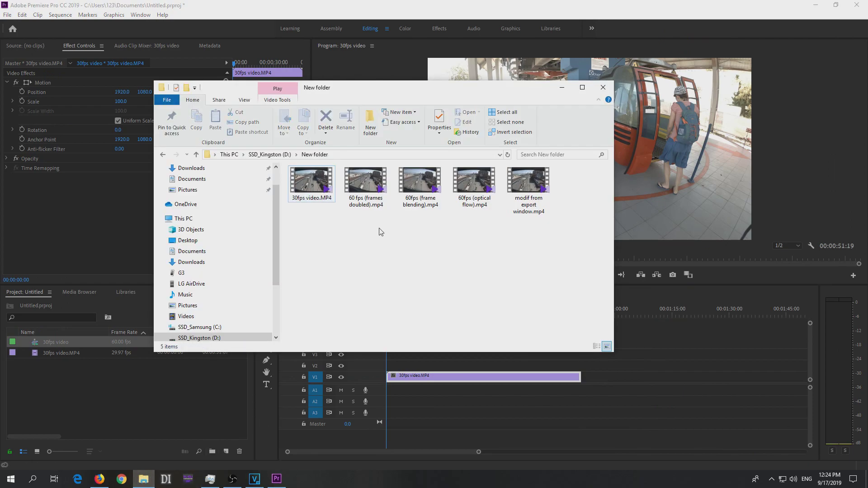
left_click(365, 181)
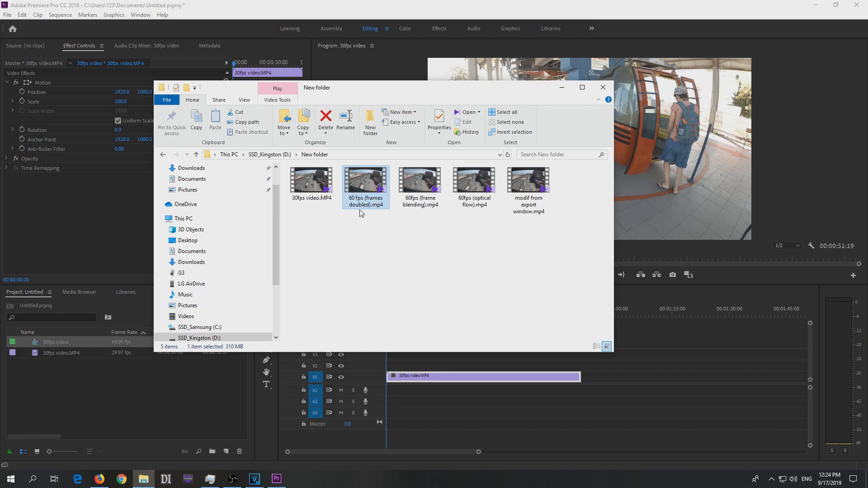
mouse_move(374, 224)
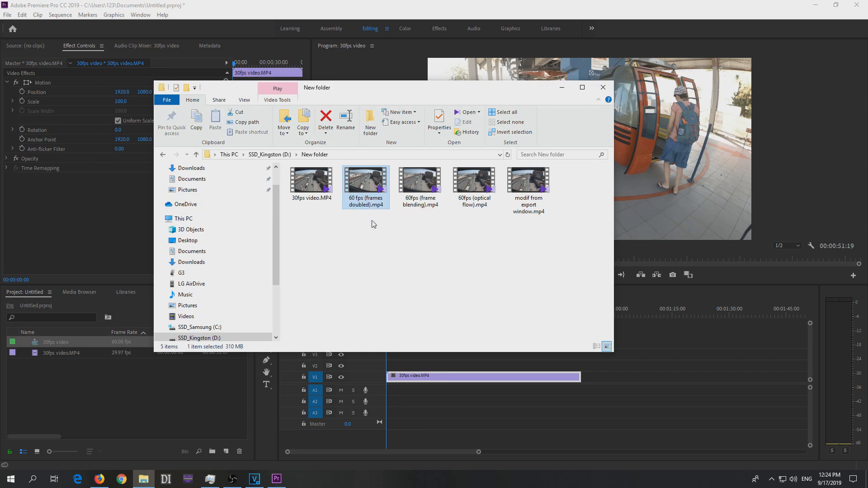
mouse_move(370, 224)
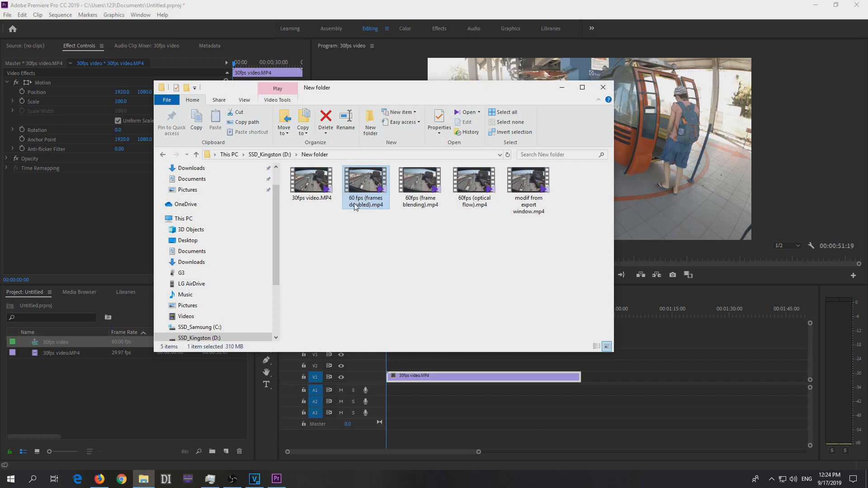
mouse_move(360, 218)
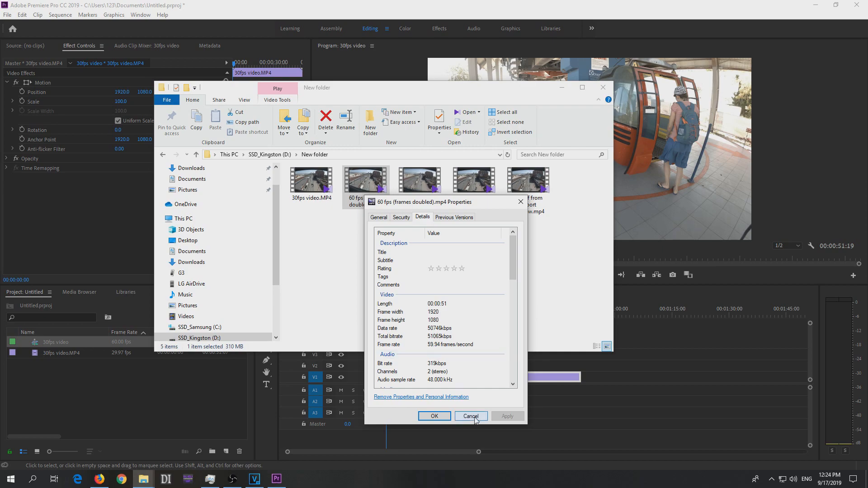
left_click(471, 416)
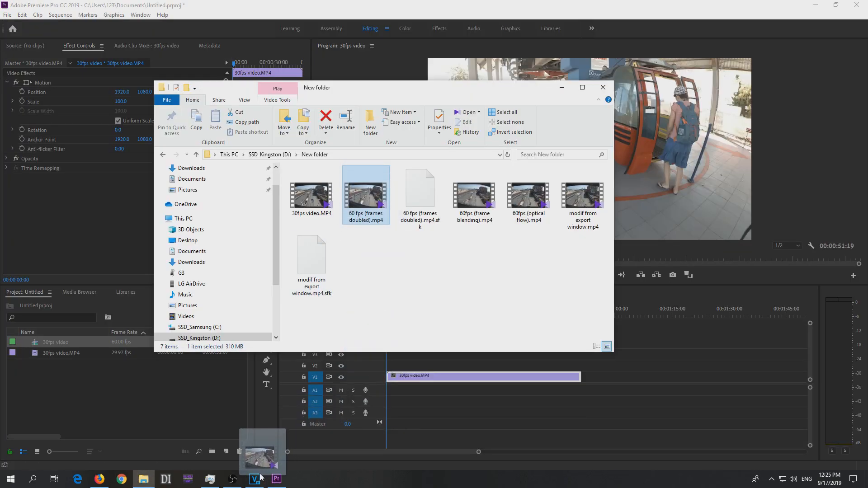
Place '60 fps (frames doubled).mp4' on the VEGAS Pro timeline in a 1920x1080 59.94p project.
left_click(254, 478)
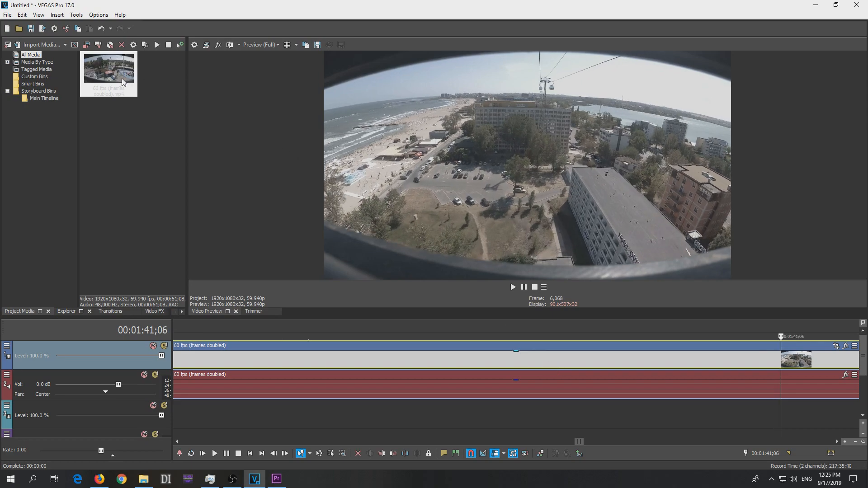
left_click(118, 78)
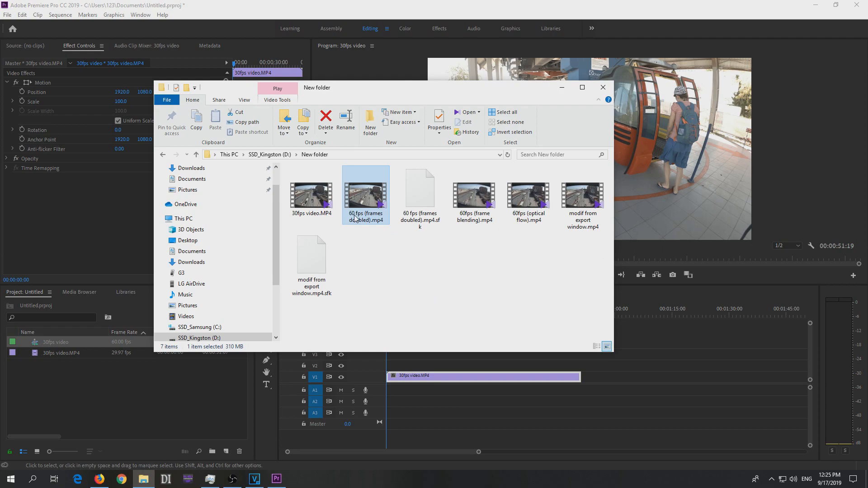
mouse_move(363, 220)
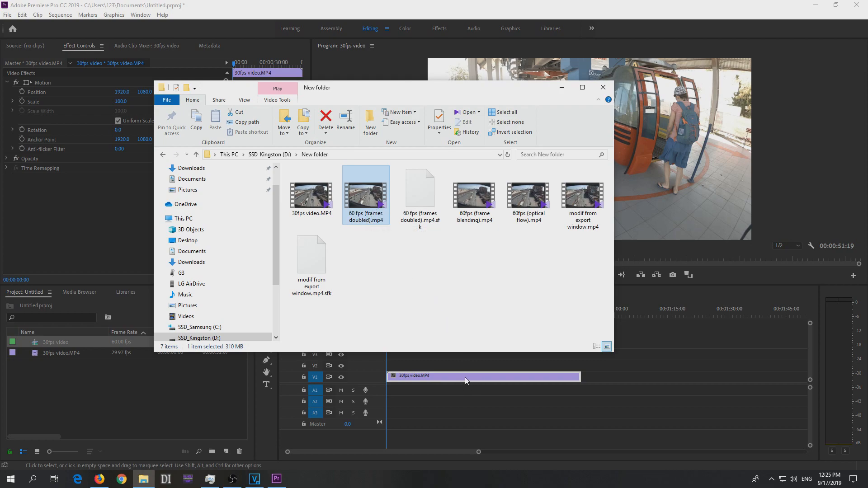
mouse_move(478, 328)
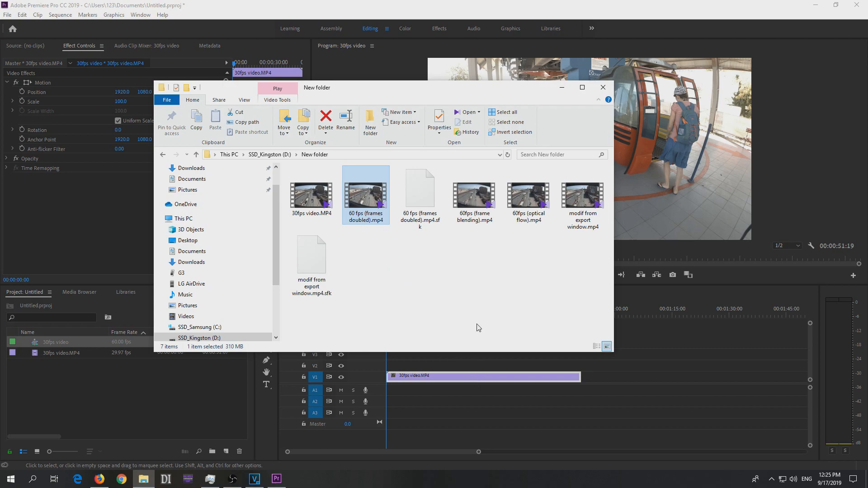
mouse_move(484, 324)
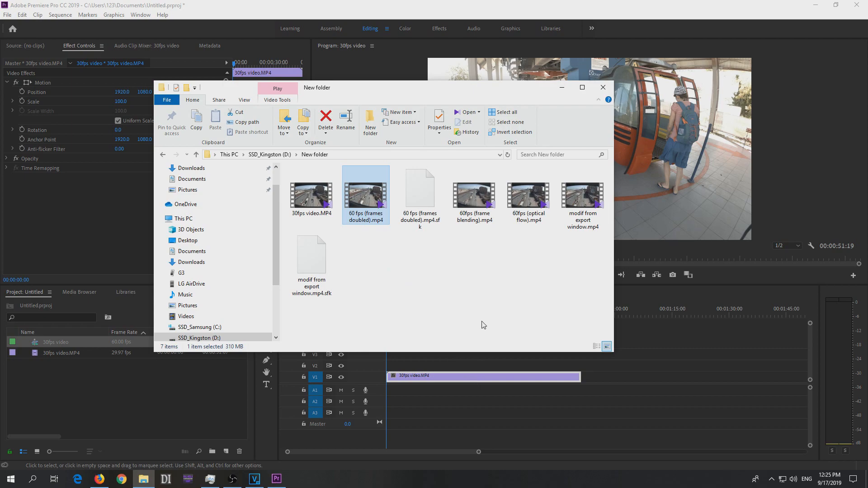
Swap the VEGAS timeline video for '60fps (frame blending).mp4' to review it.
left_click(474, 195)
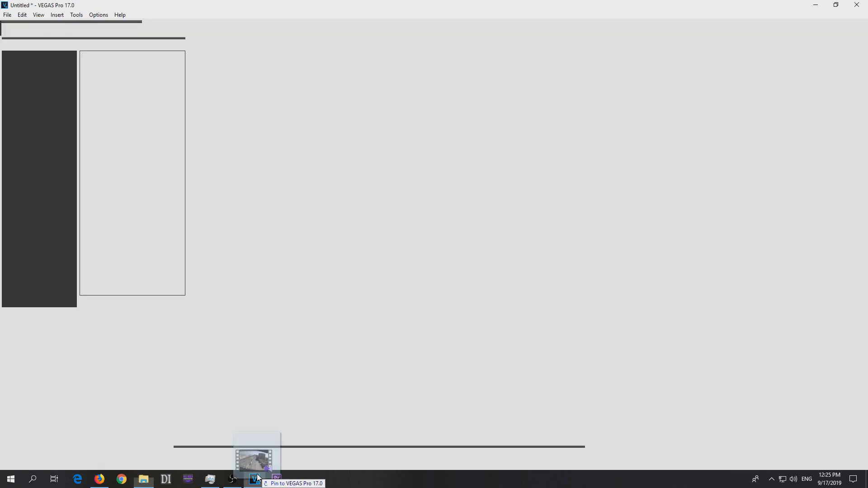
left_click(255, 479)
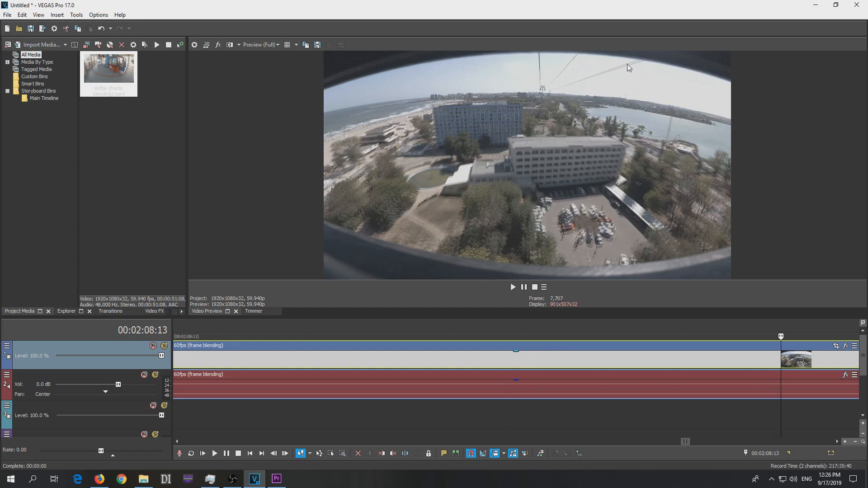
mouse_move(622, 71)
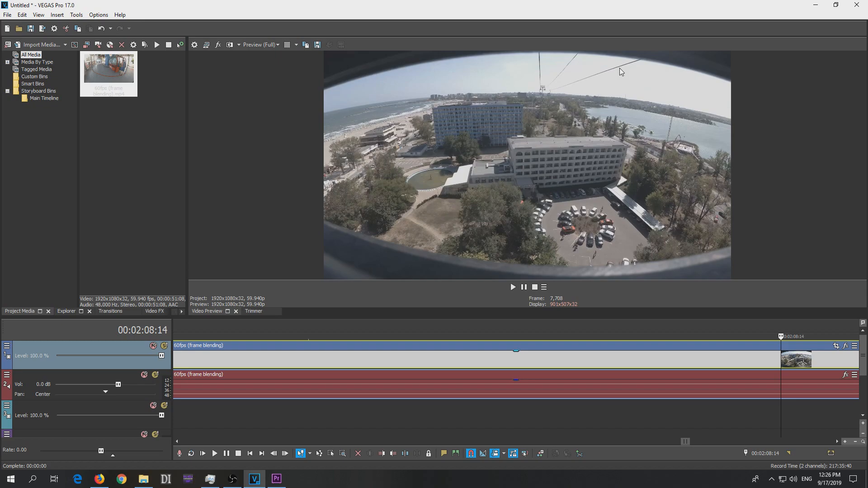
mouse_move(713, 91)
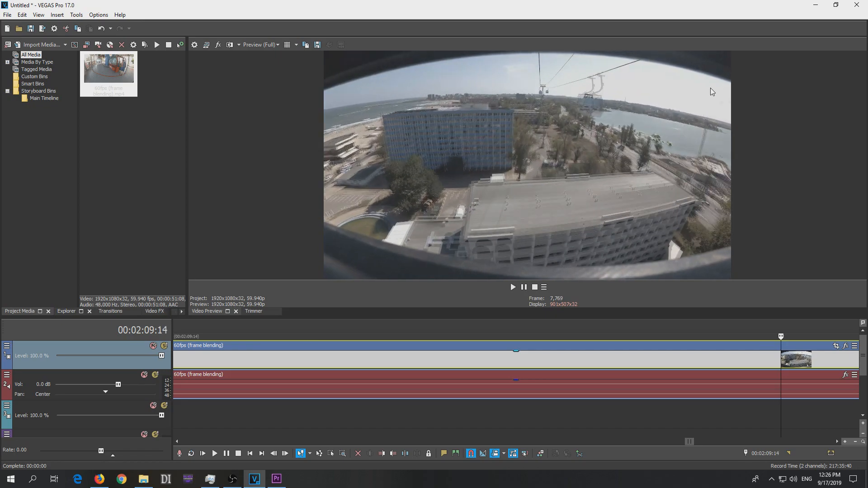
mouse_move(668, 123)
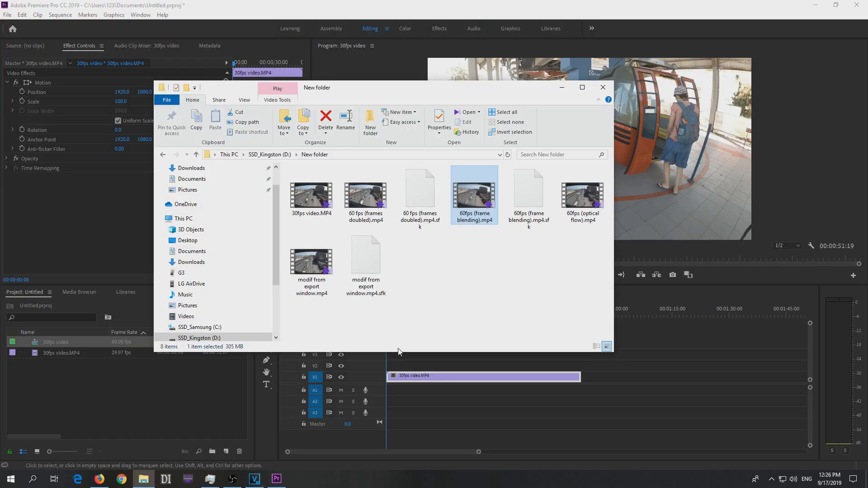
Load '60fps (optical flow).mp4' into VEGAS, step through frames, then return to the exports folder.
left_click(583, 194)
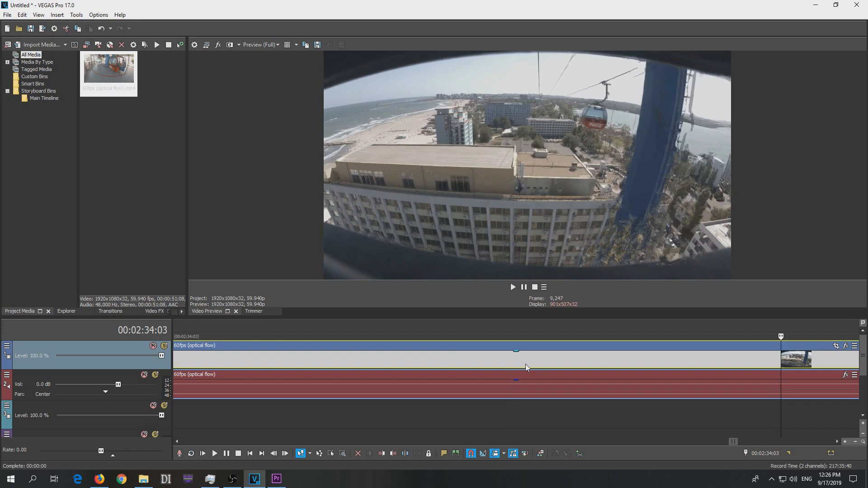
mouse_move(621, 258)
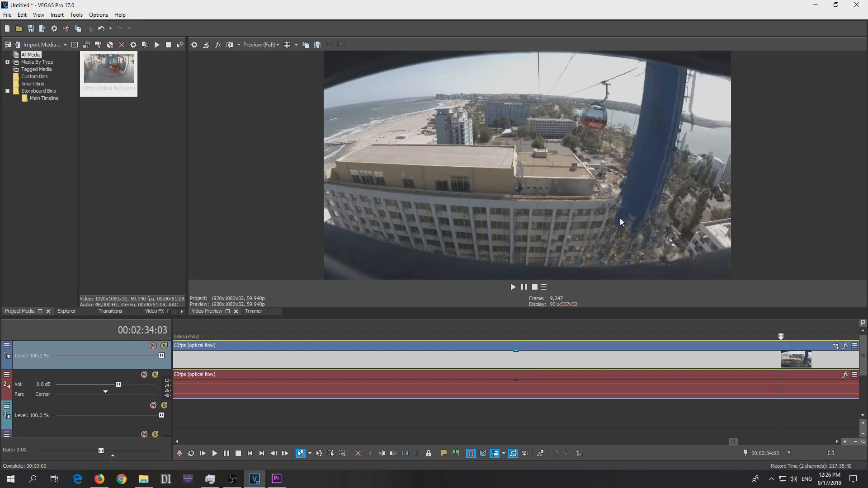
mouse_move(679, 125)
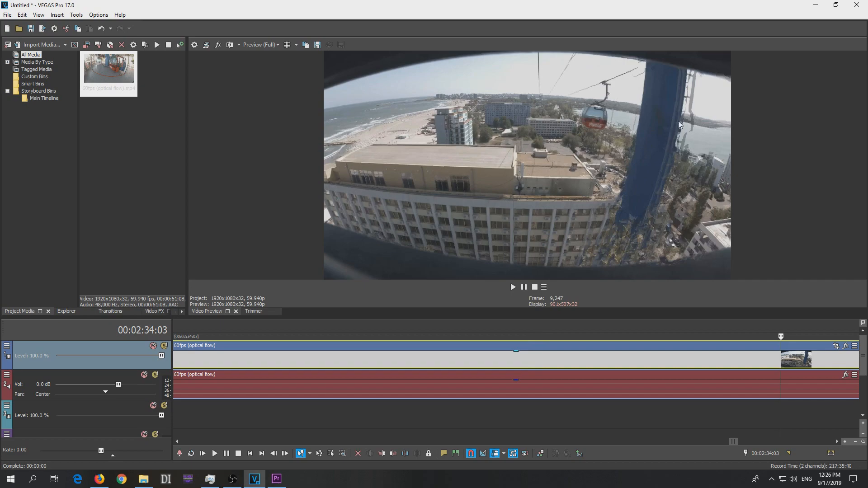
mouse_move(589, 76)
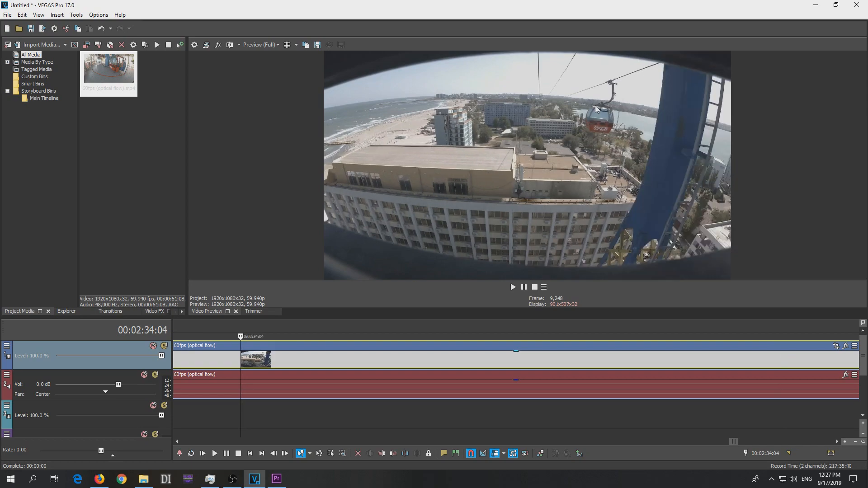
left_click(108, 70)
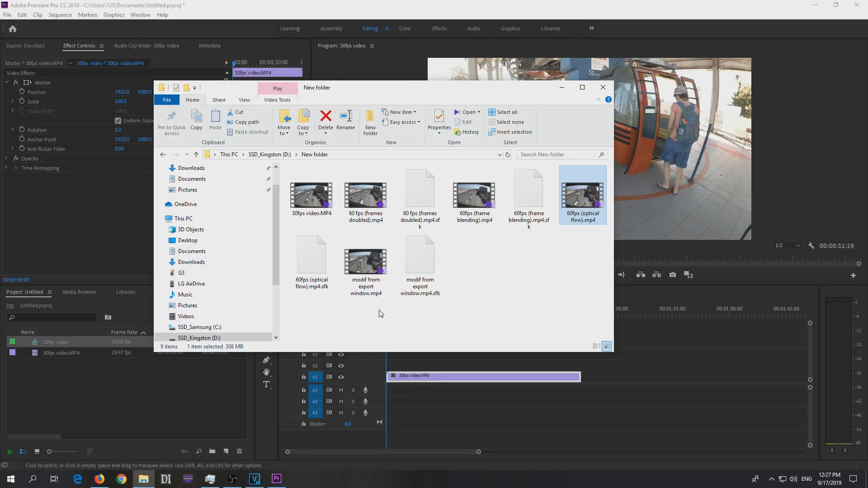
Change the 30fps video sequence timebase back to 29.97 frames/second.
left_click(365, 260)
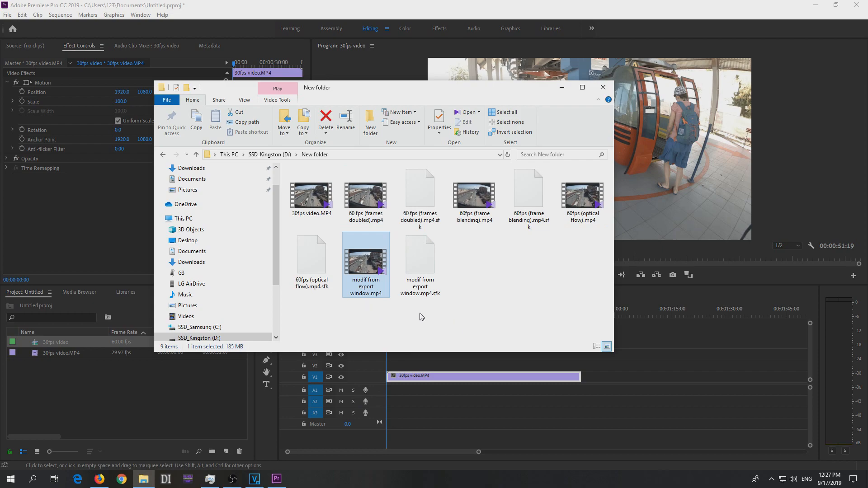
left_click(54, 15)
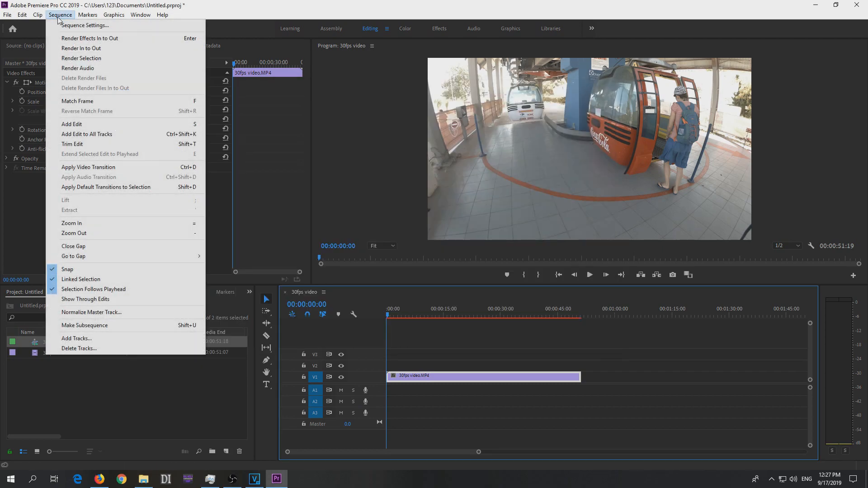
left_click(88, 24)
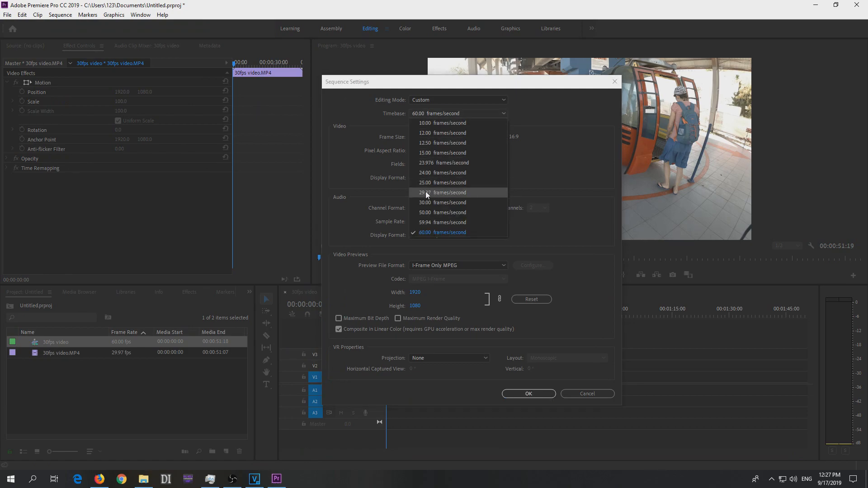
left_click(435, 193)
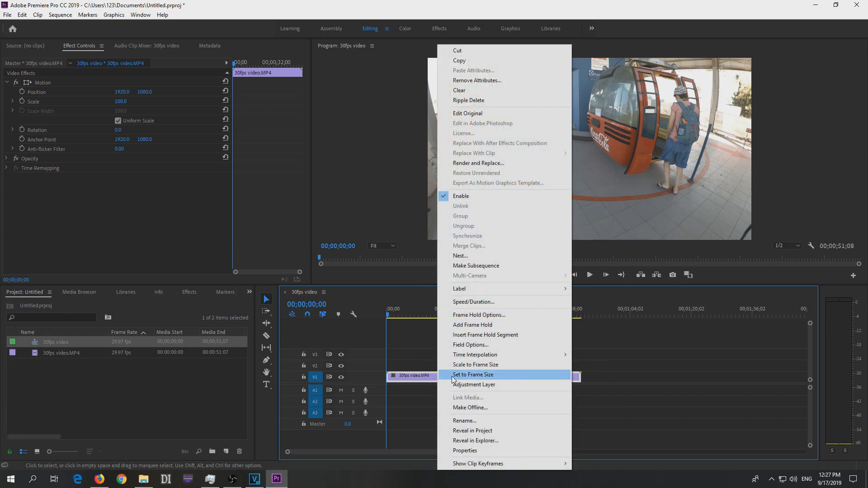
mouse_move(475, 355)
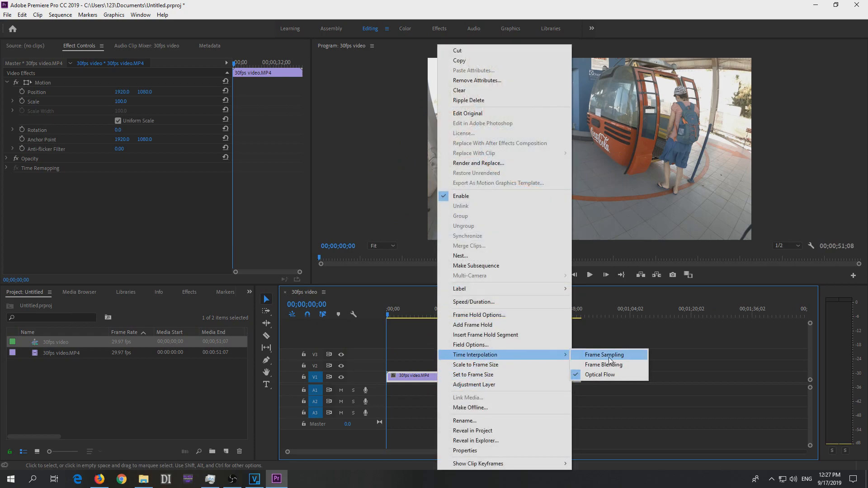
left_click(600, 375)
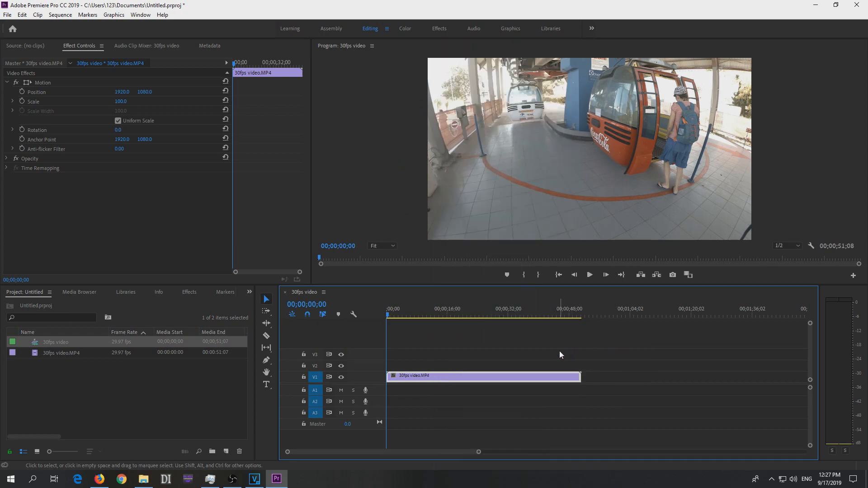
mouse_move(445, 381)
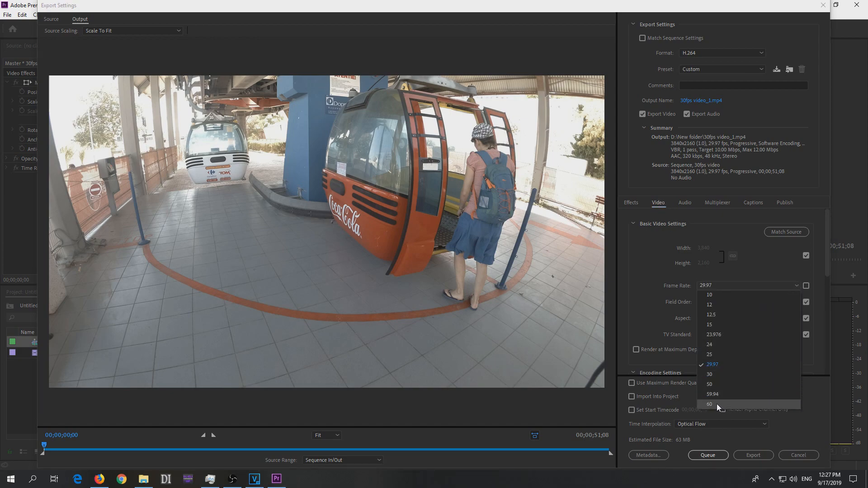
Set the H.264 export Frame Rate to 60 and choose Optical Flow time interpolation.
left_click(709, 404)
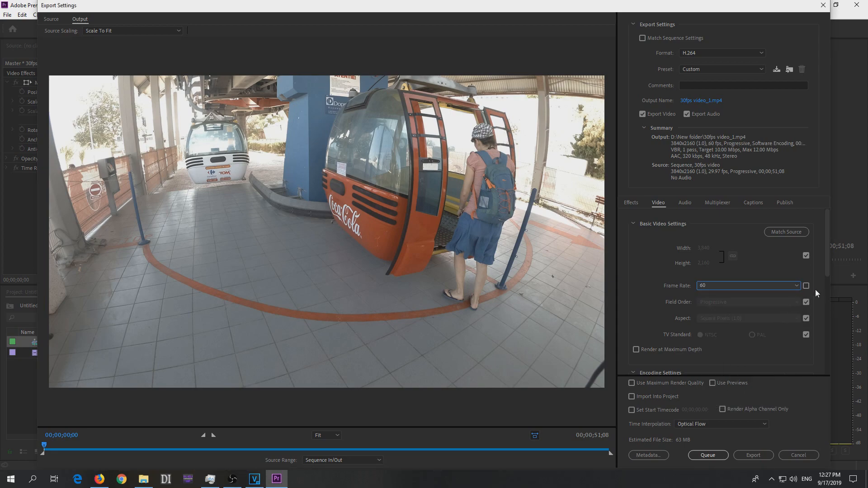
left_click(806, 286)
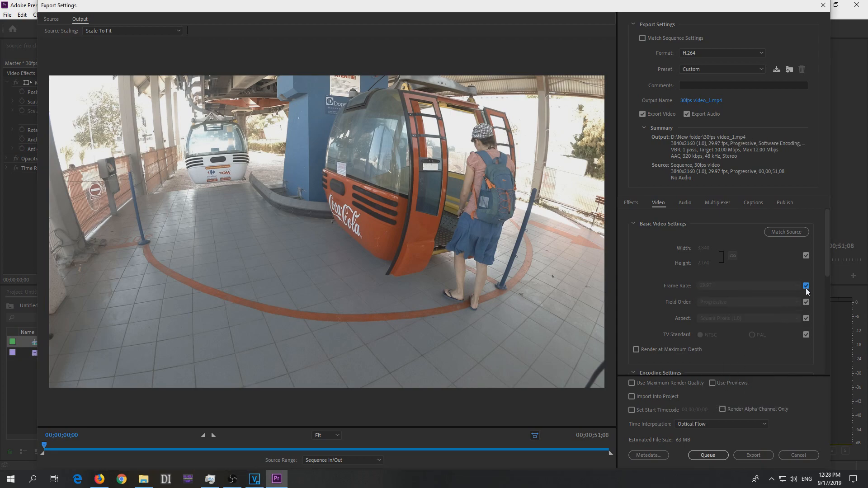
mouse_move(805, 286)
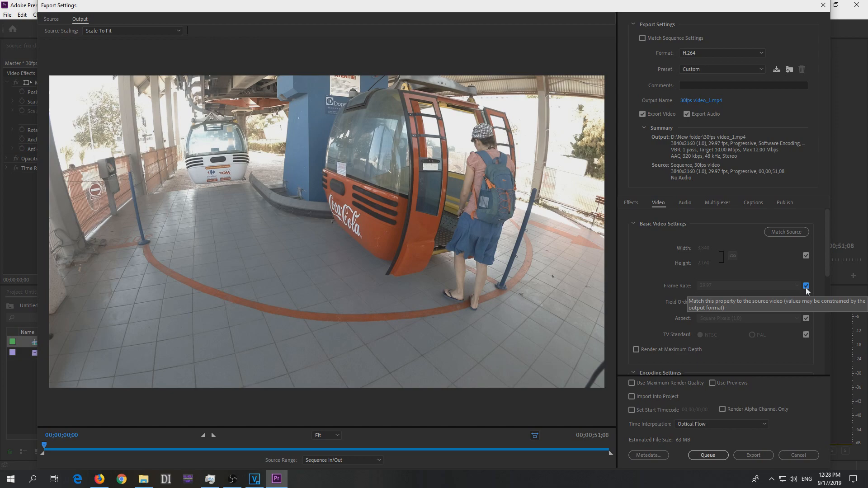
left_click(806, 286)
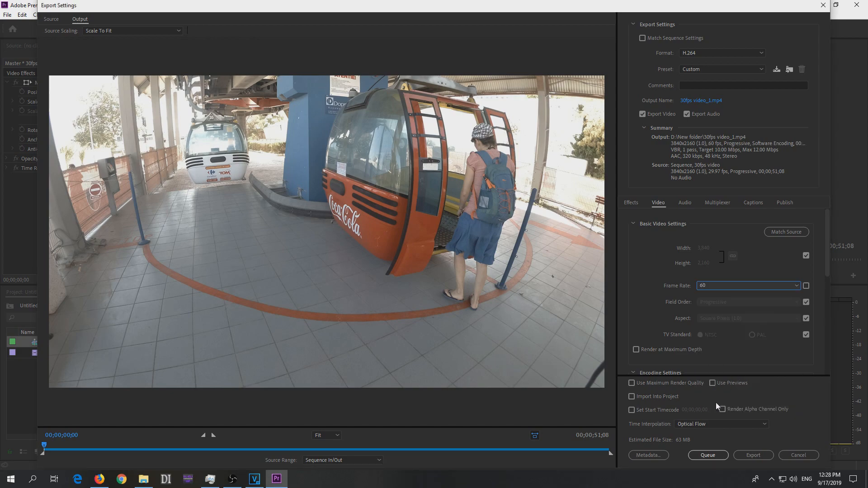
scroll("down", 3)
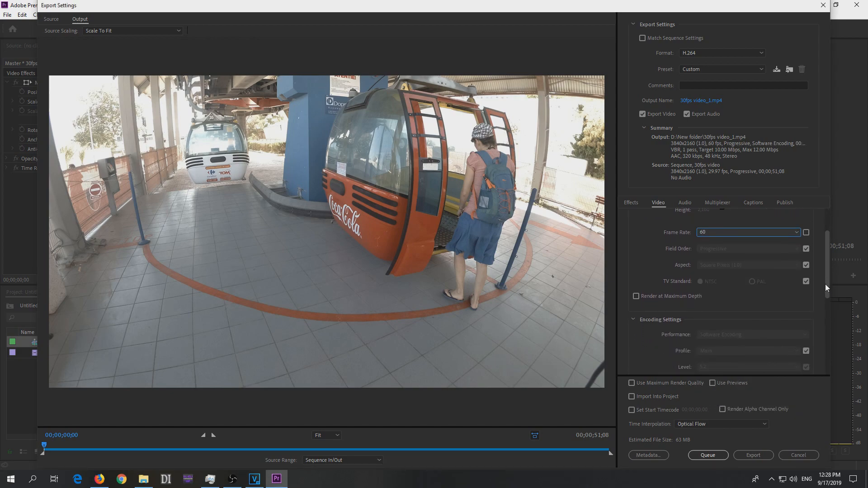
scroll("down", 3)
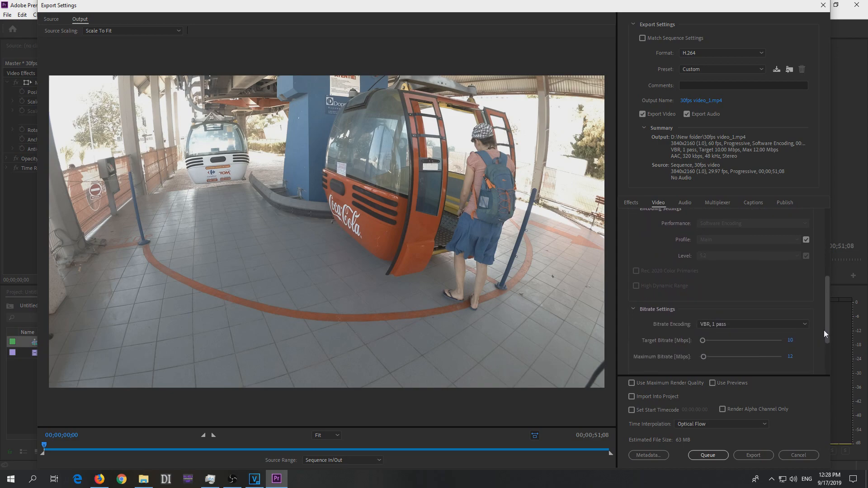
scroll("down", 3)
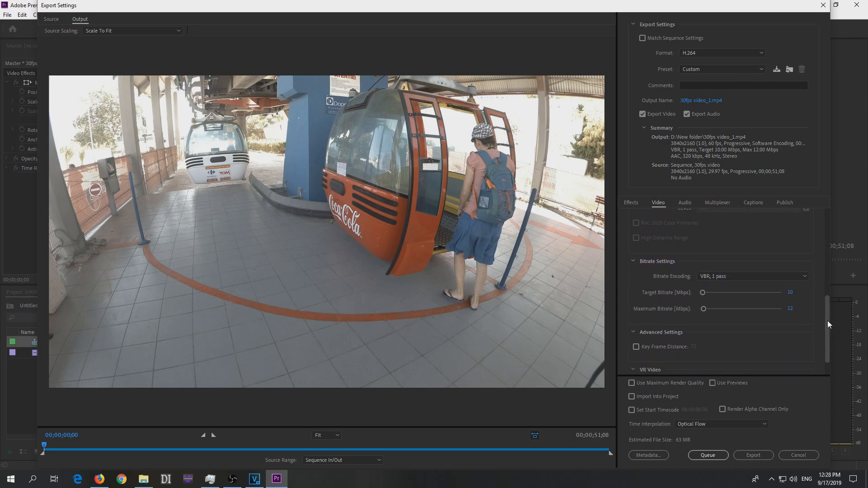
scroll("down", 3)
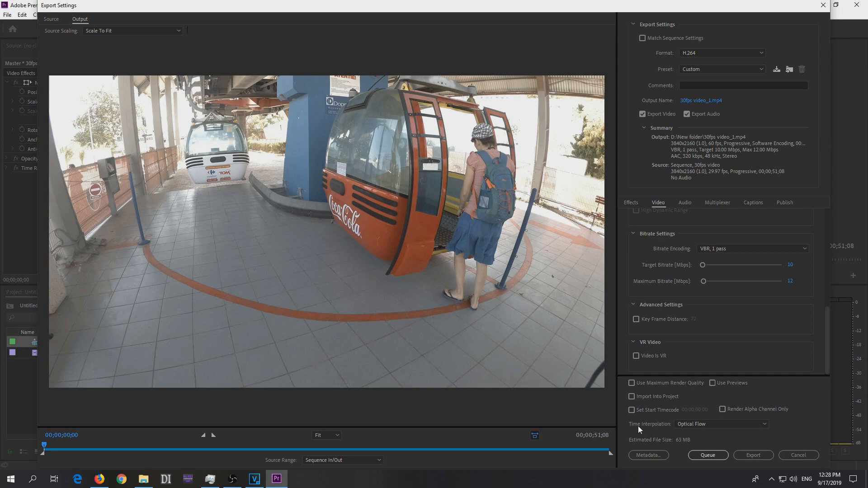
left_click(721, 424)
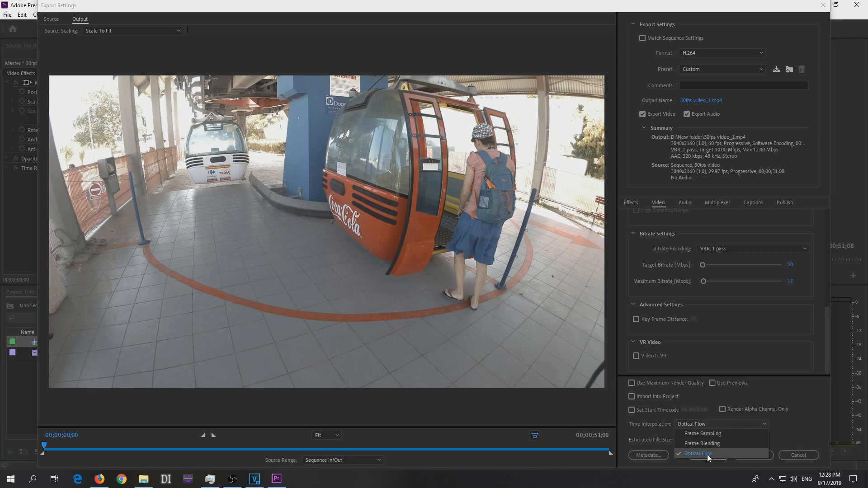
mouse_move(721, 447)
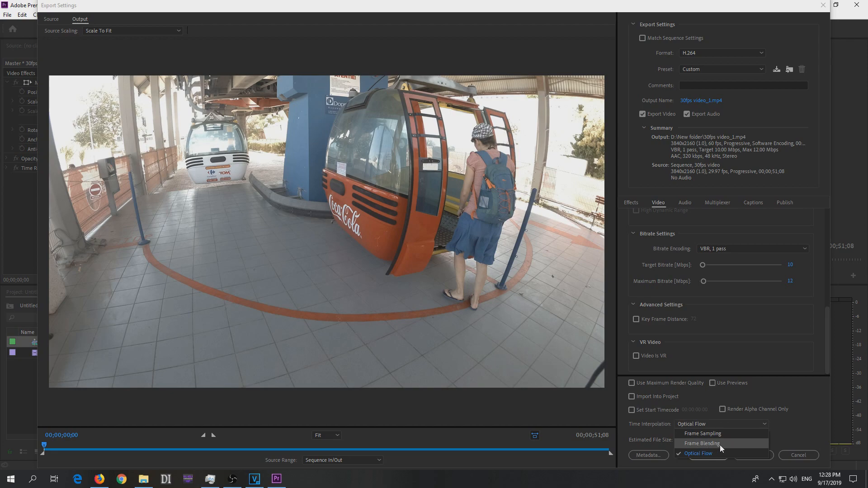
left_click(698, 453)
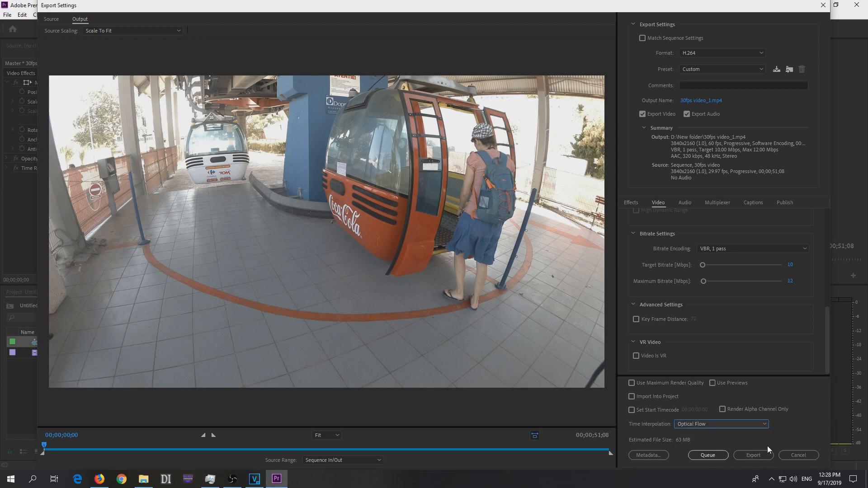
mouse_move(752, 461)
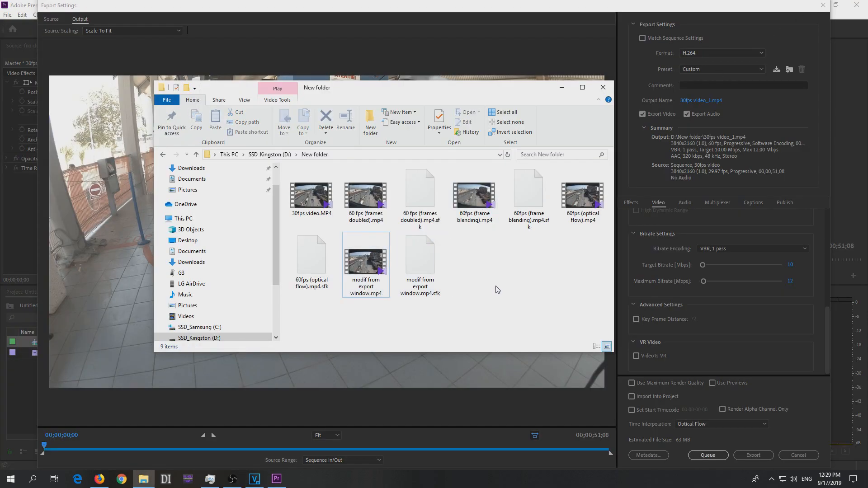
Select the original '30fps video.MP4' in the exported videos folder.
left_click(311, 191)
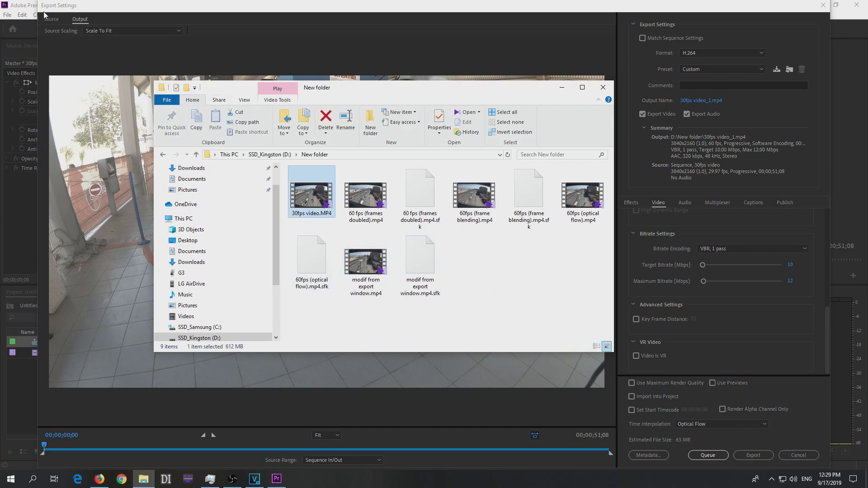
mouse_move(561, 87)
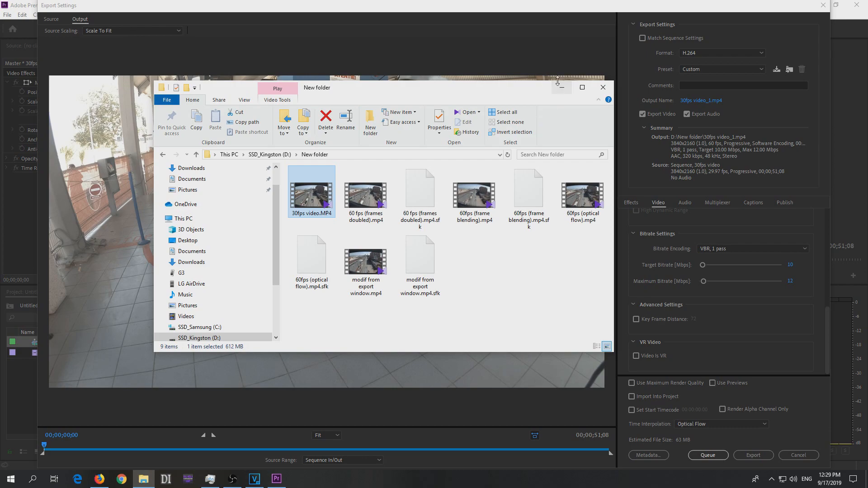